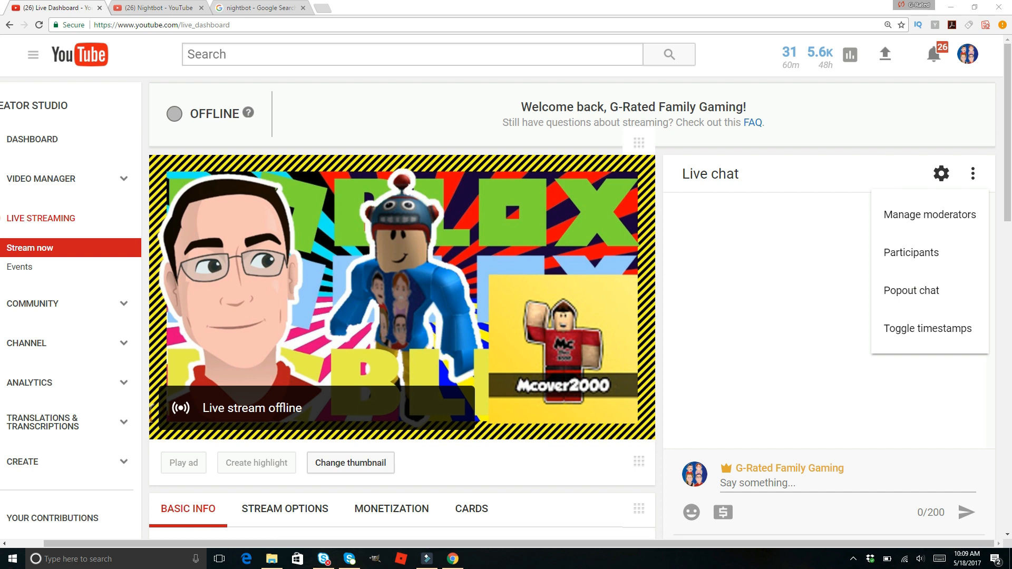
mouse_move(108, 132)
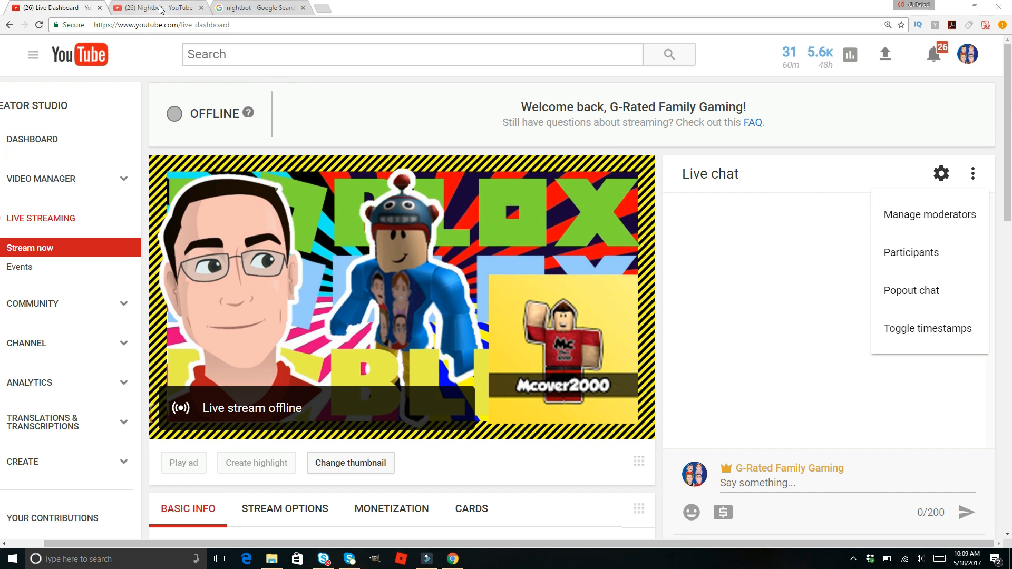
- Switch to the Nightbot YouTube channel page and select its channel URL for copying
left_click(157, 7)
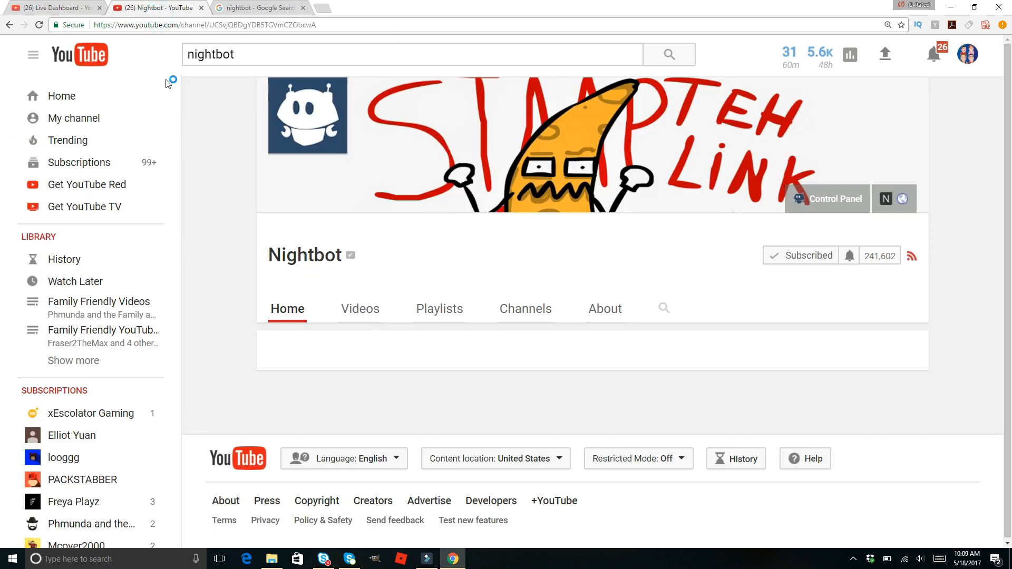
left_click(193, 25)
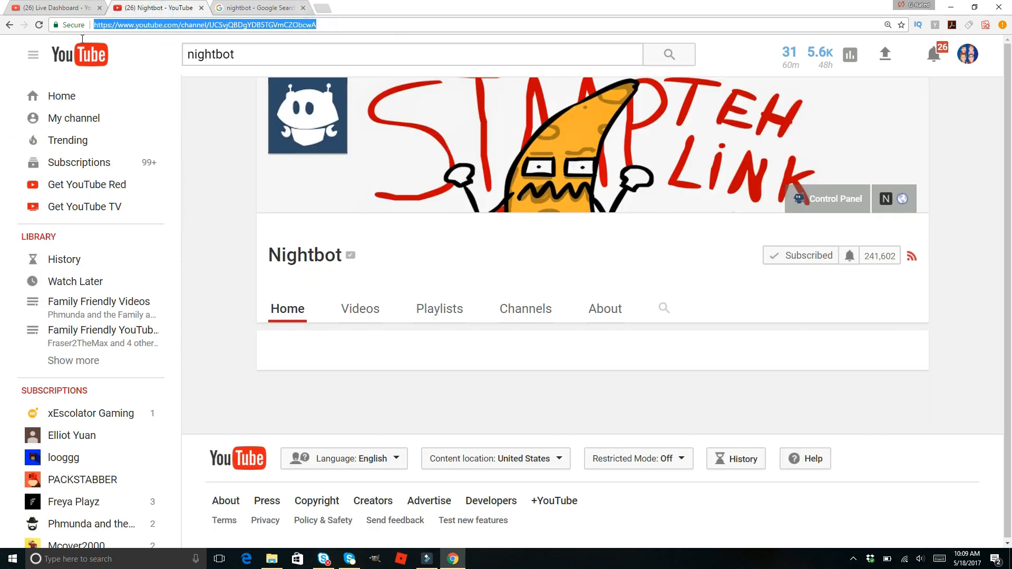
mouse_move(326, 36)
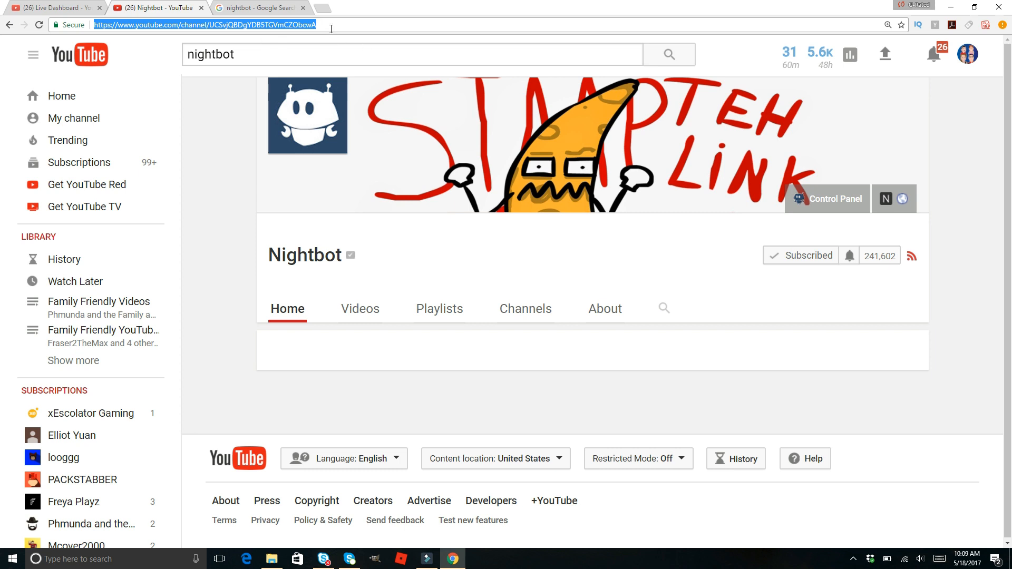
left_click(247, 57)
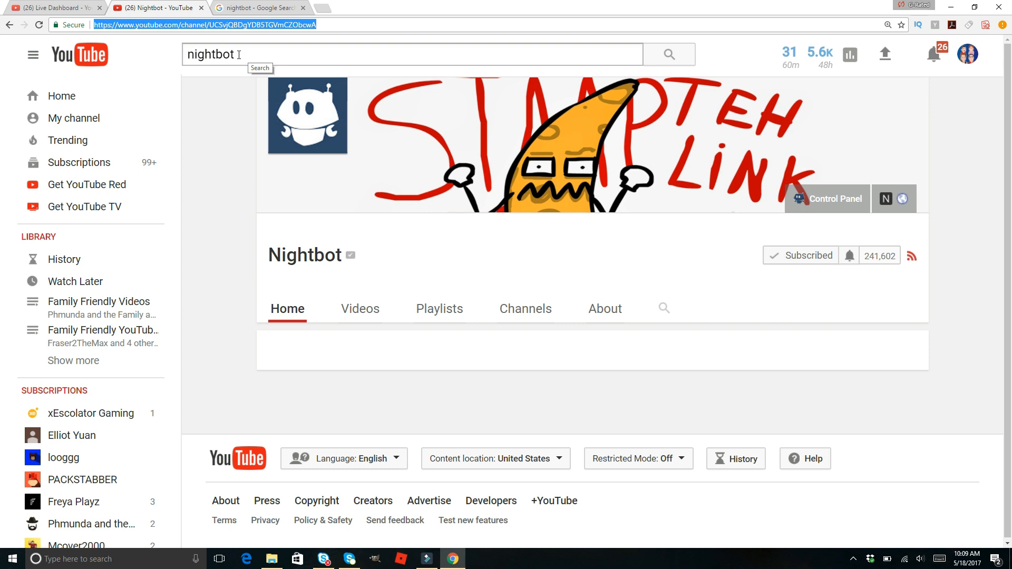
mouse_move(867, 267)
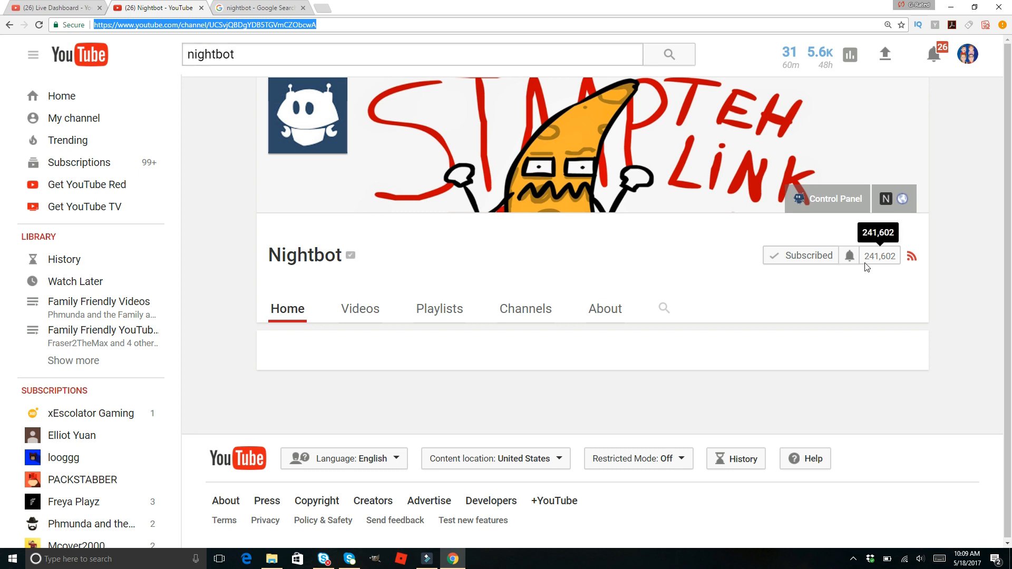
mouse_move(878, 269)
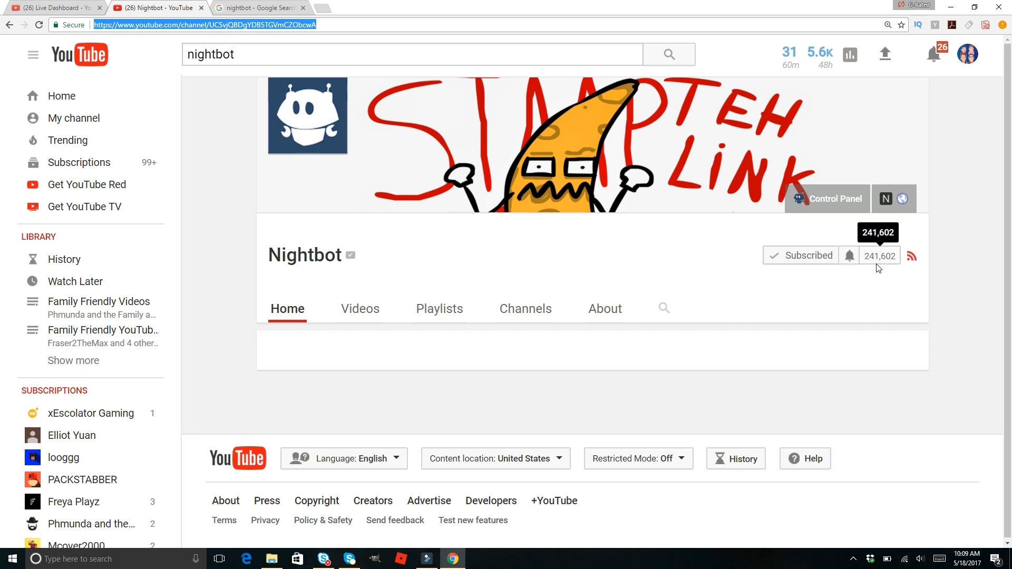
mouse_move(323, 18)
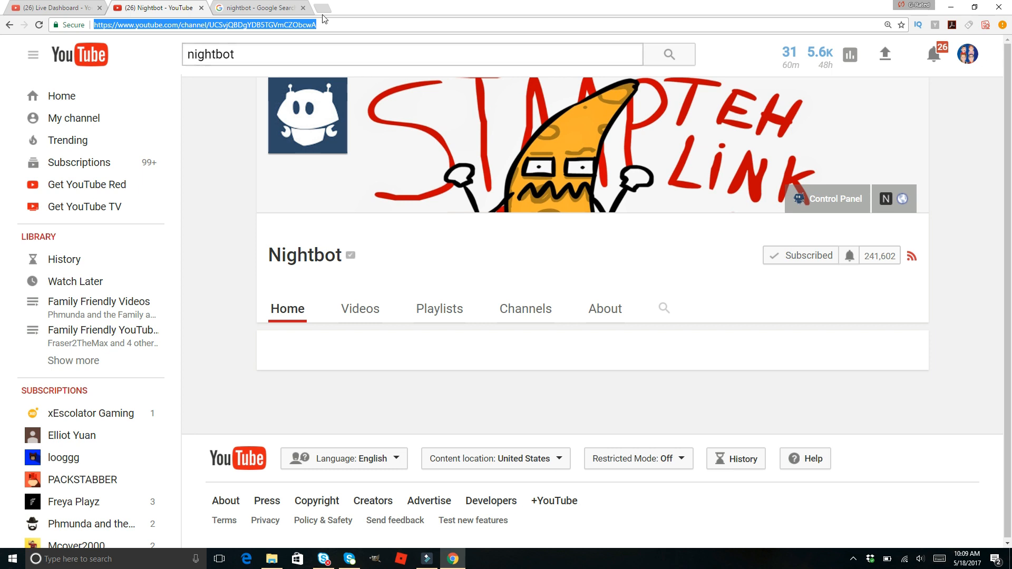
mouse_move(74, 25)
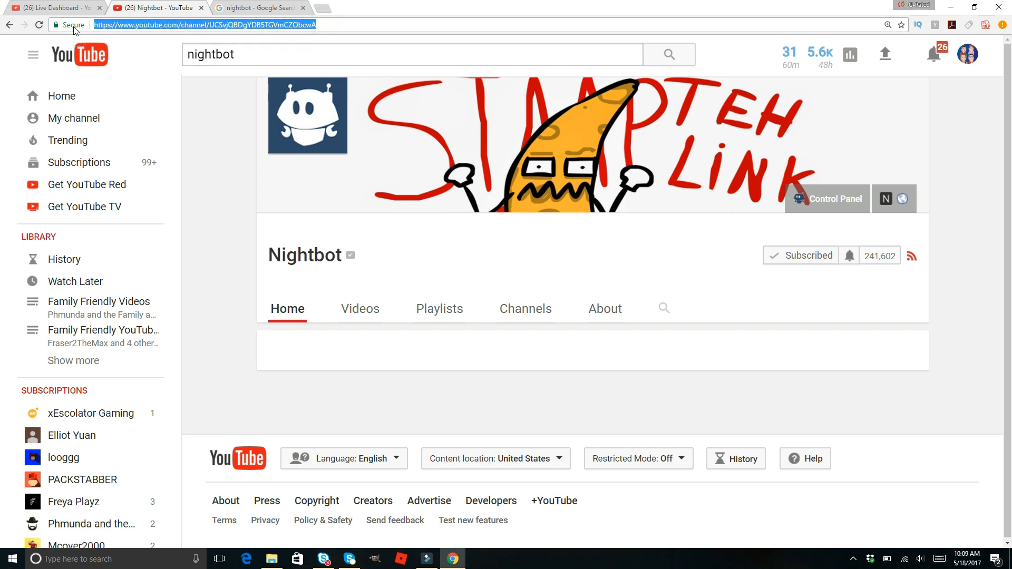
- Return to the Live Dashboard and open the Live chat panel's options menu
left_click(52, 8)
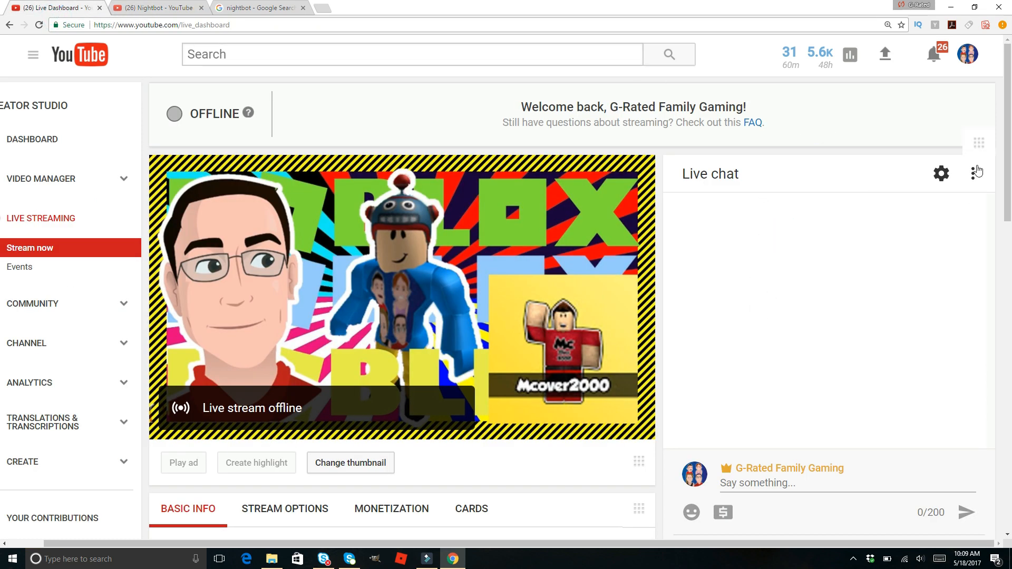
left_click(977, 173)
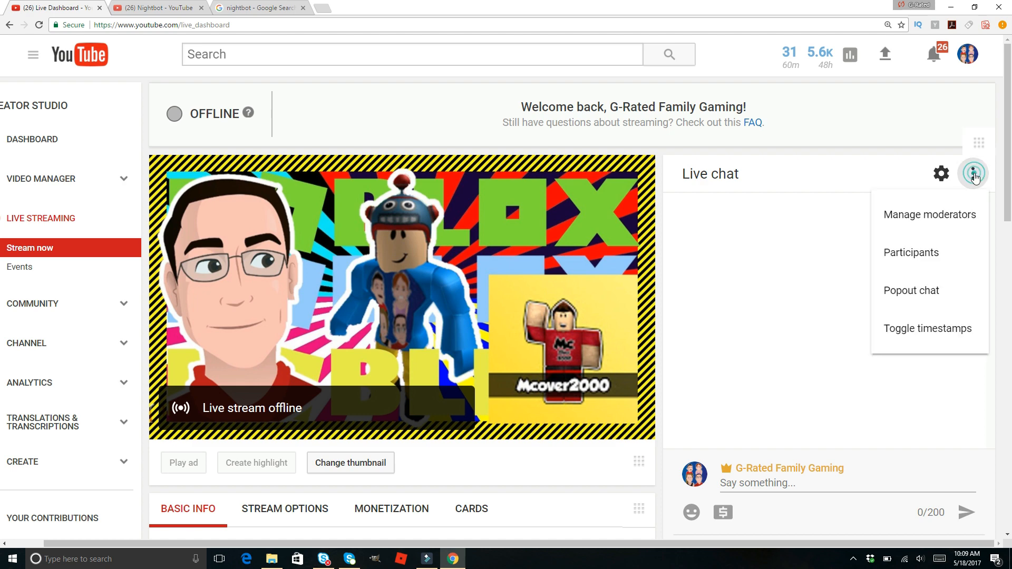
mouse_move(929, 214)
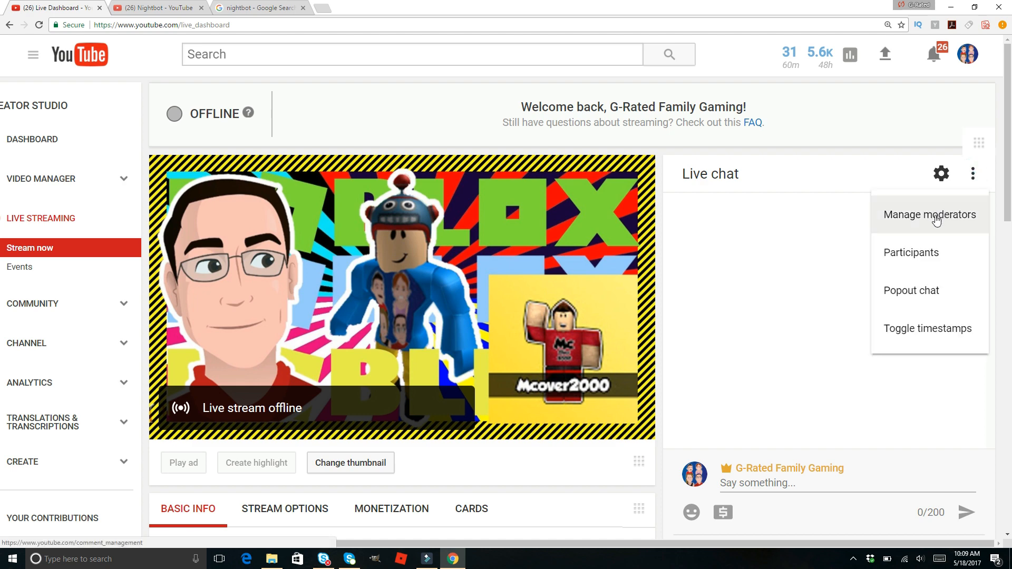
- Add channel/UCSvjQBDgYDB5TGVmCZObcwA (Nightbot) as a moderator and save the community settings
left_click(929, 215)
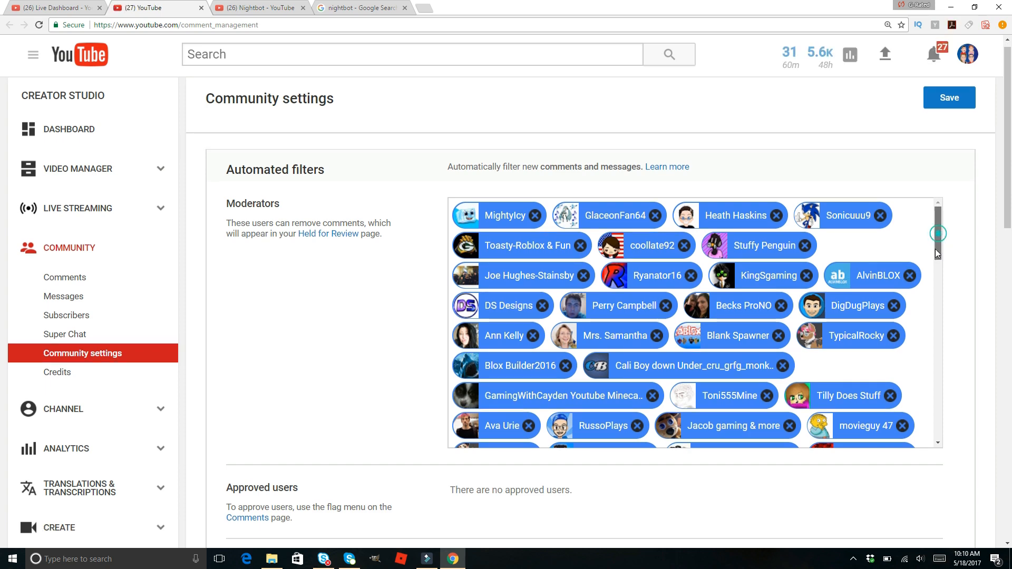
scroll("down", 3)
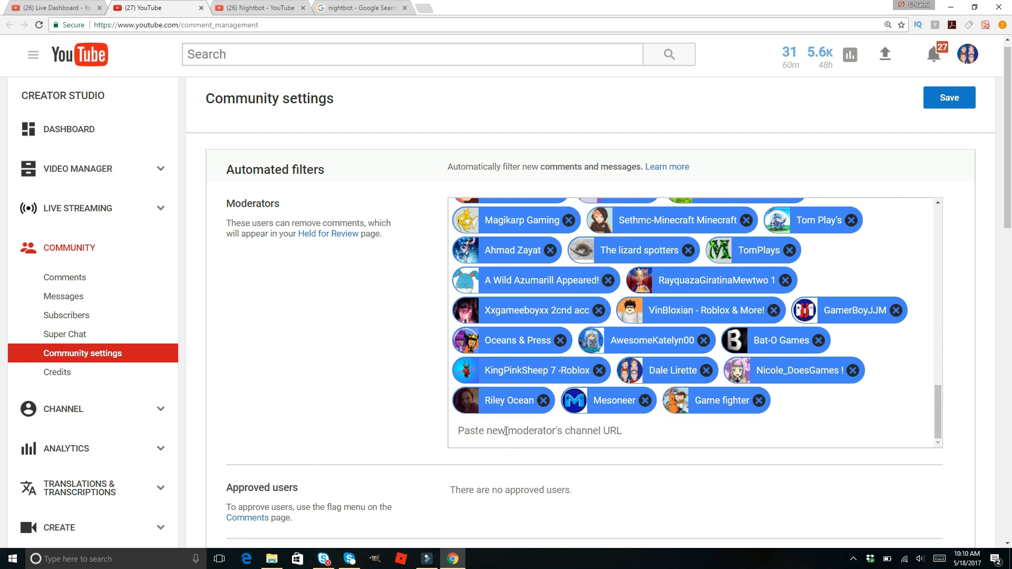
left_click(503, 431)
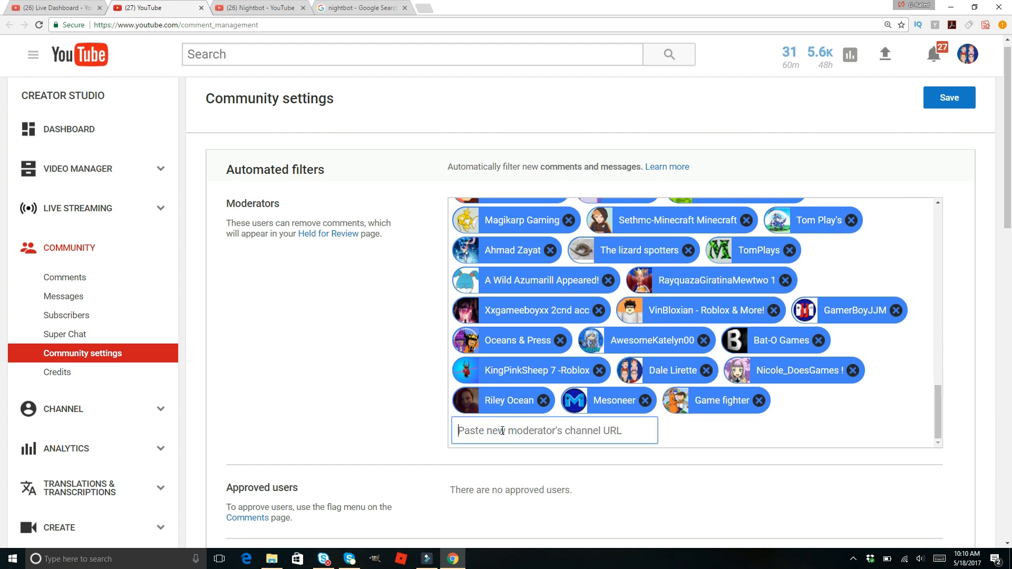
type("channel/UCSvjQBDgYDB5TGVmCZObcwA")
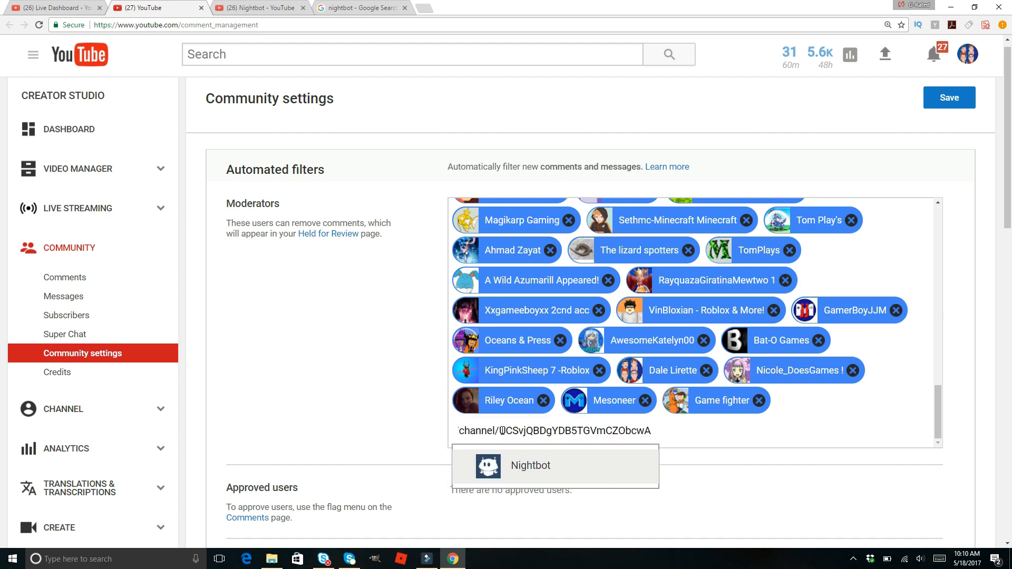
mouse_move(540, 476)
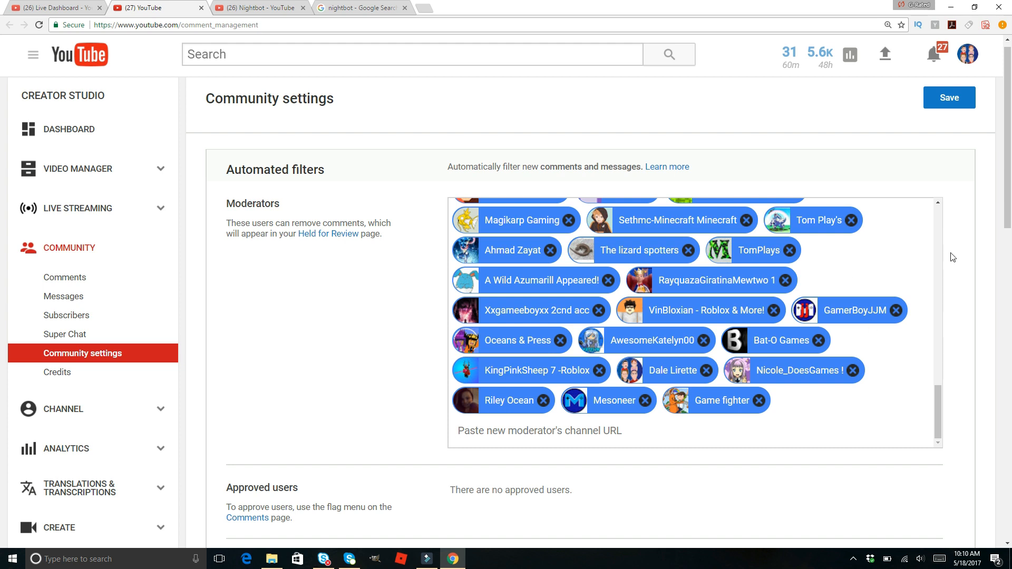
mouse_move(778, 321)
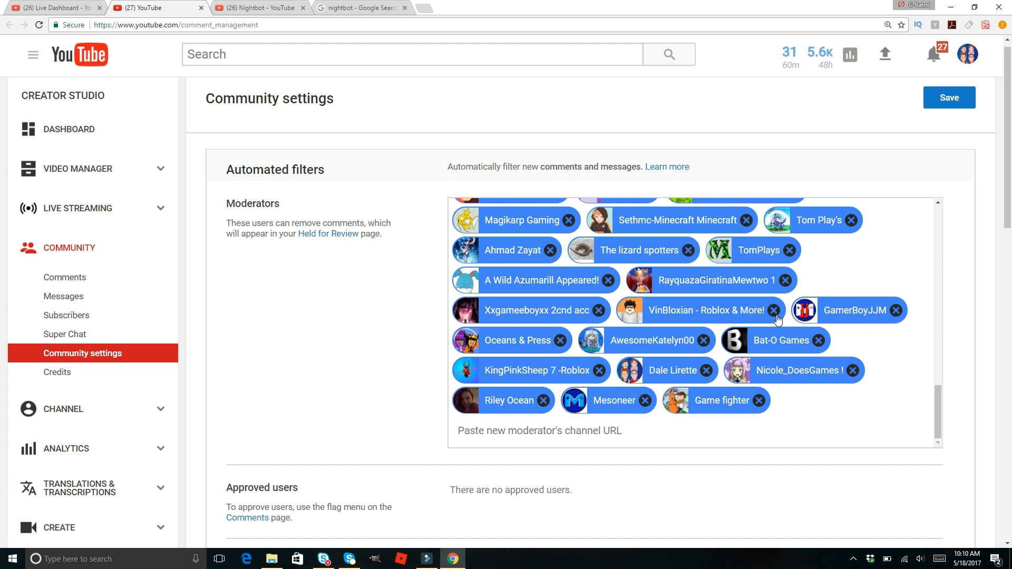
mouse_move(949, 97)
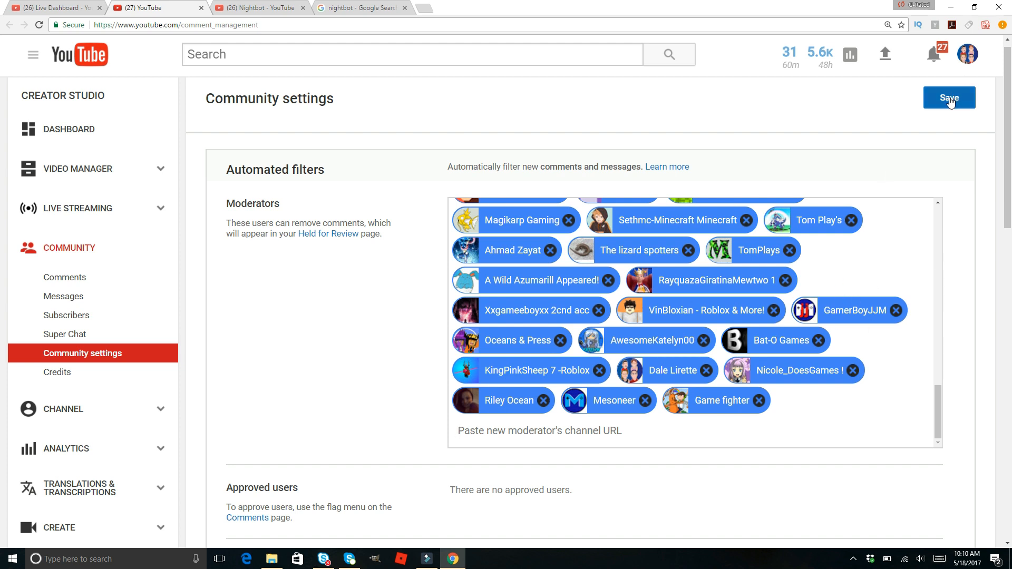
left_click(949, 98)
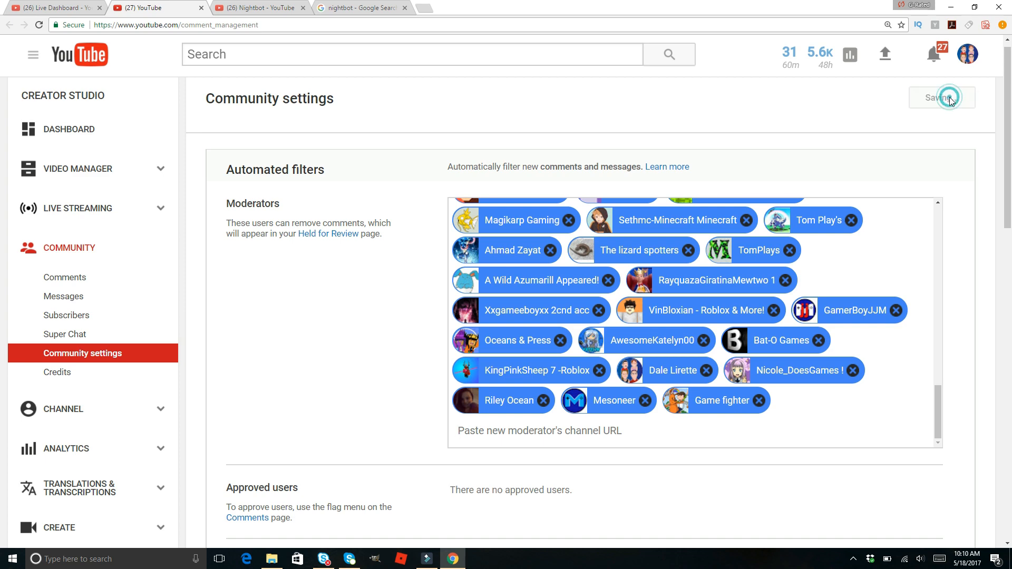
left_click(942, 98)
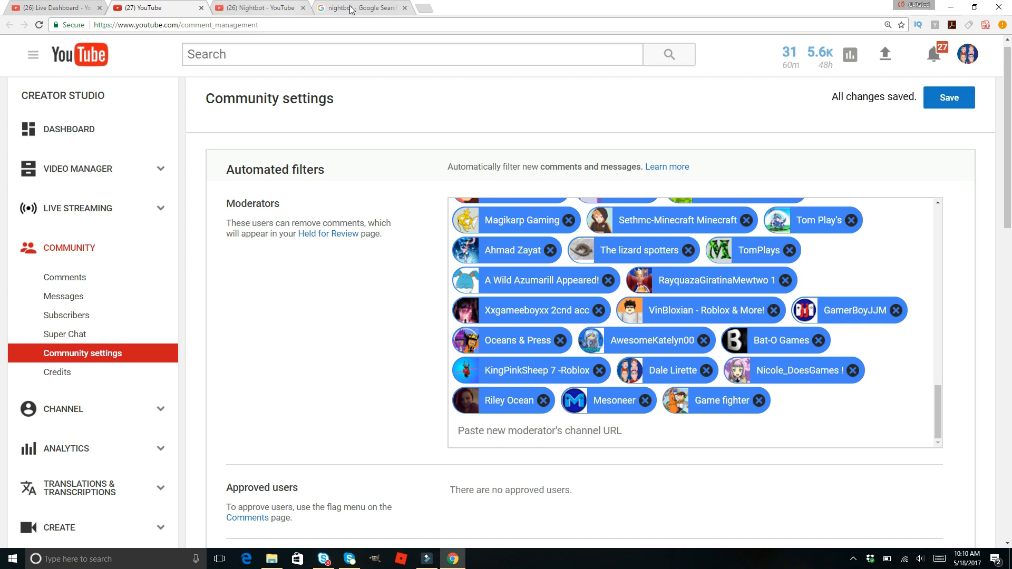
- Switch from the Nightbot YouTube tab to the Google results for 'nightbot'
left_click(259, 8)
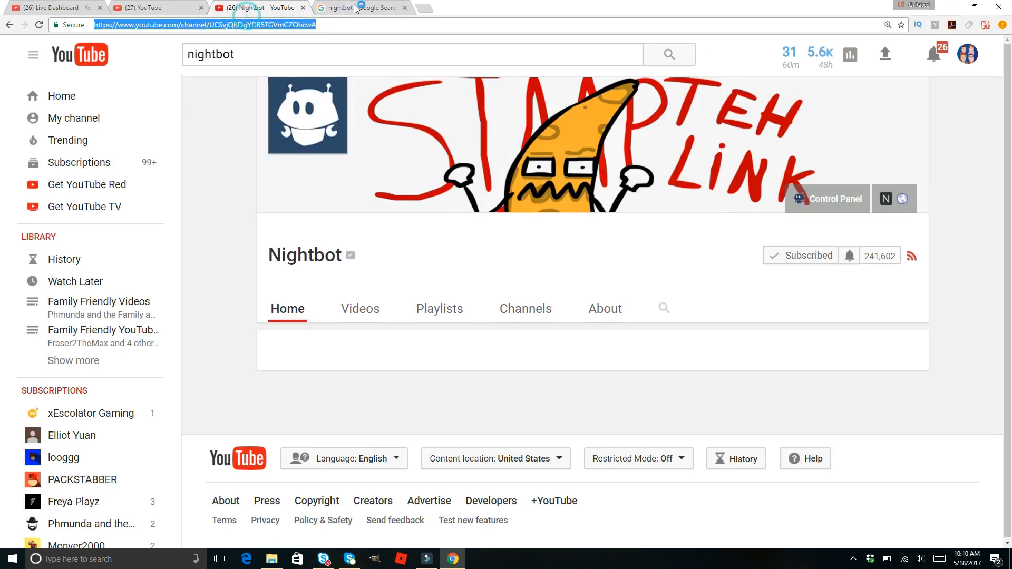
left_click(361, 8)
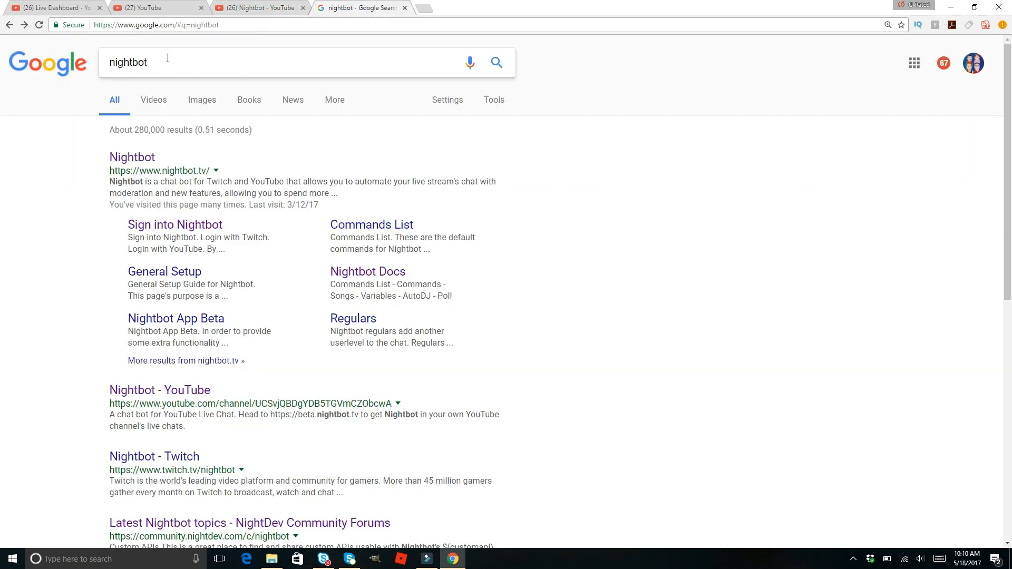
mouse_move(124, 181)
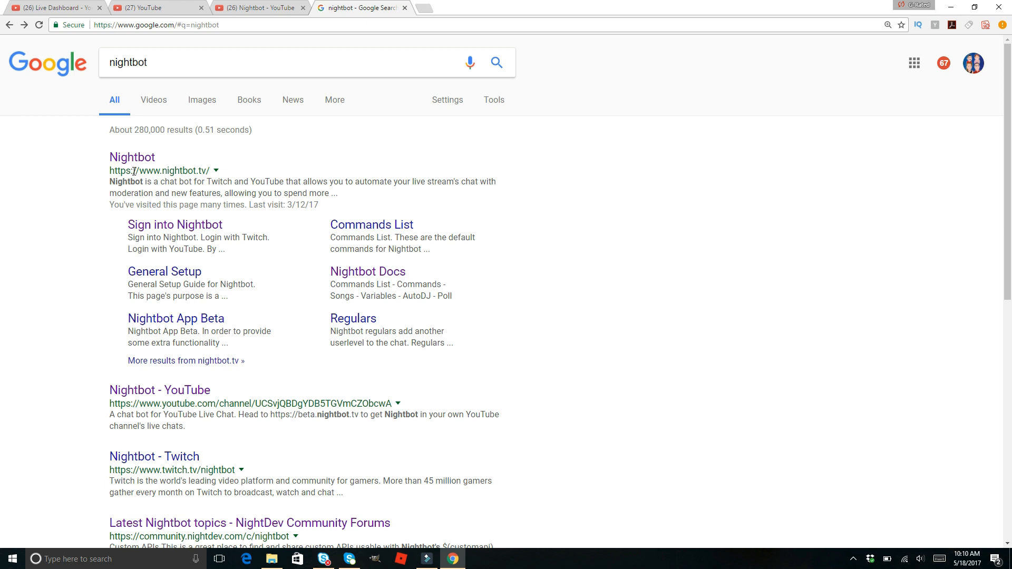
mouse_move(141, 174)
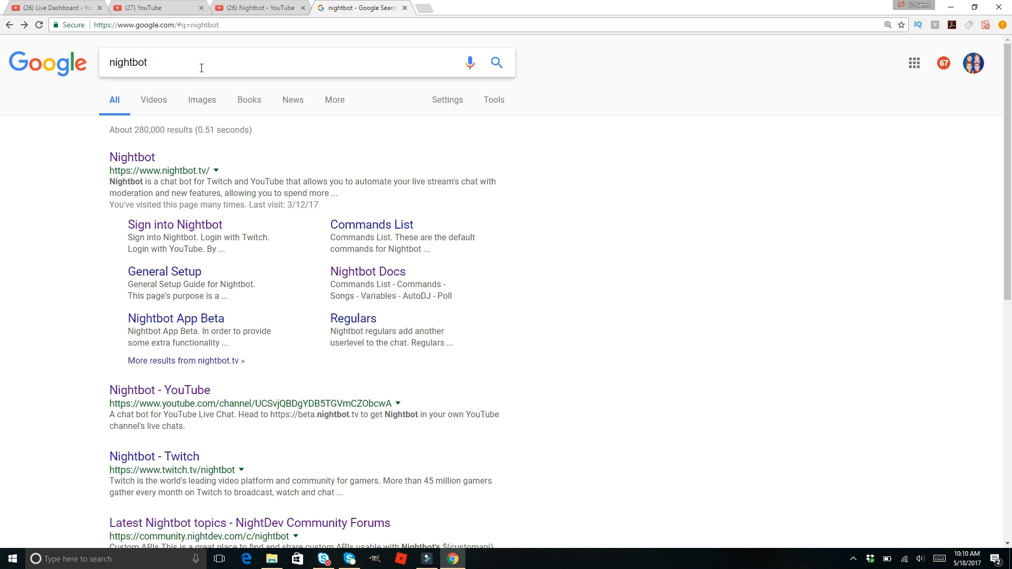
- Open the Nightbot site and log in with YouTube using the channel's Google account
left_click(132, 157)
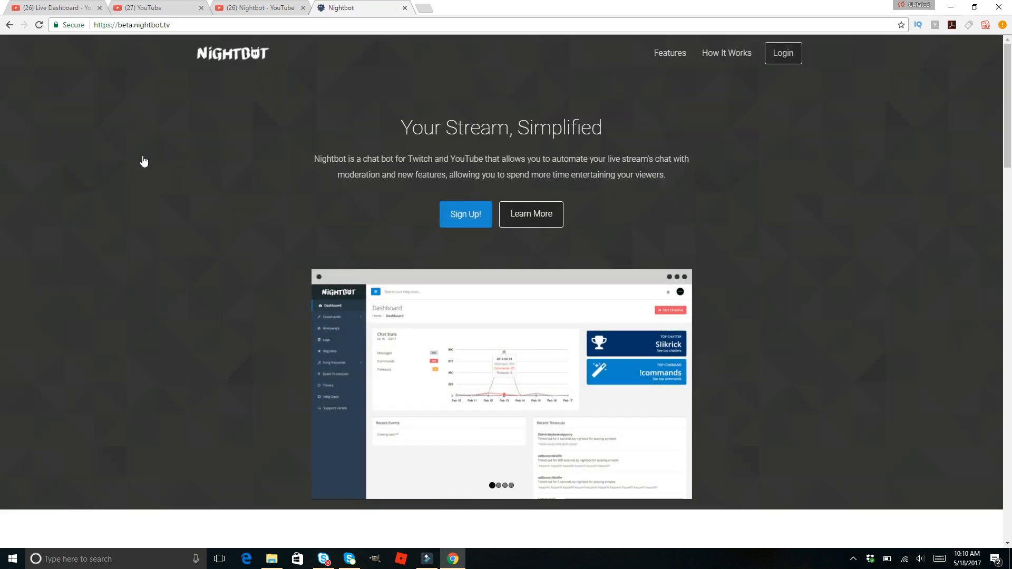
mouse_move(146, 157)
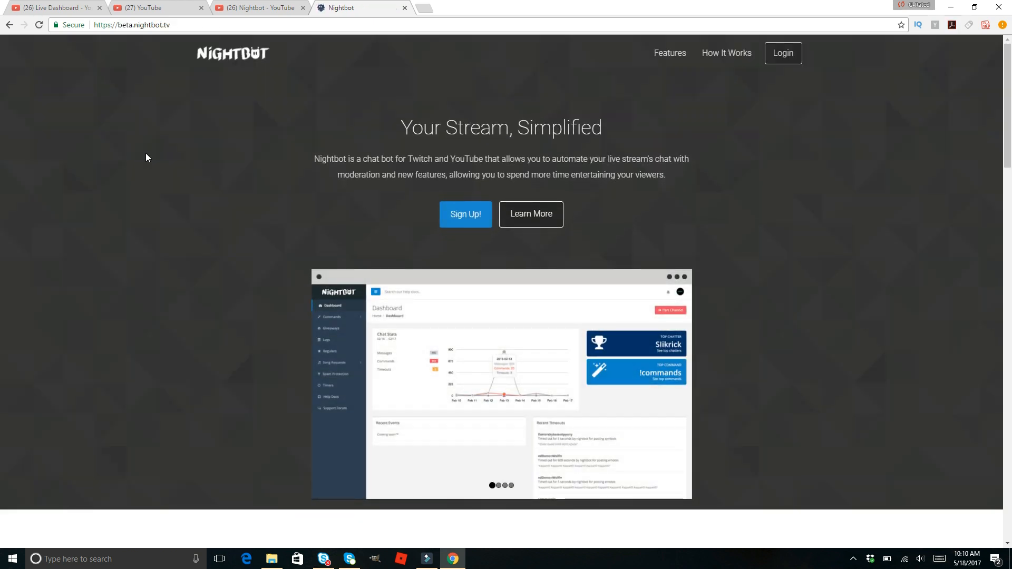
mouse_move(783, 53)
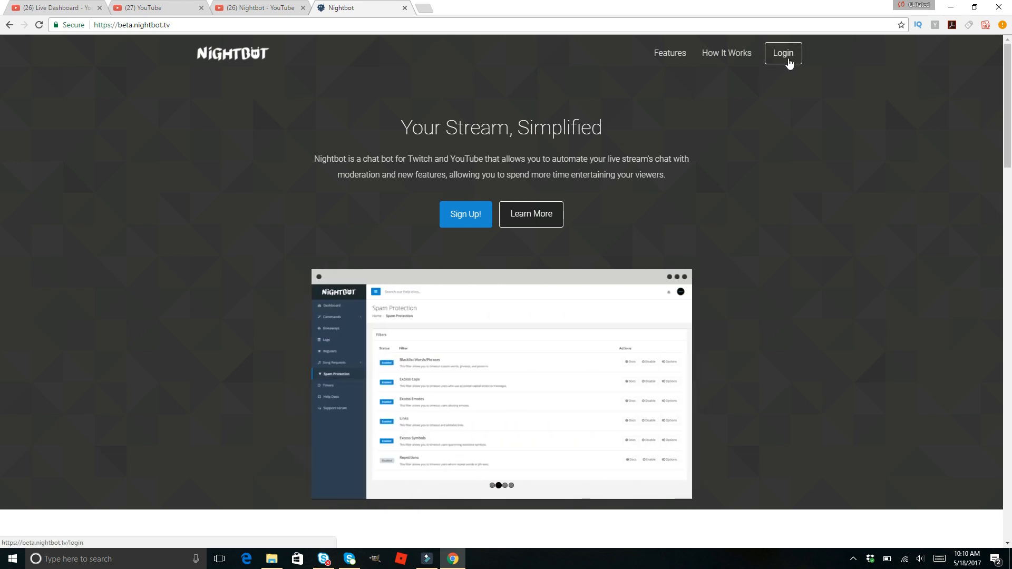
left_click(782, 53)
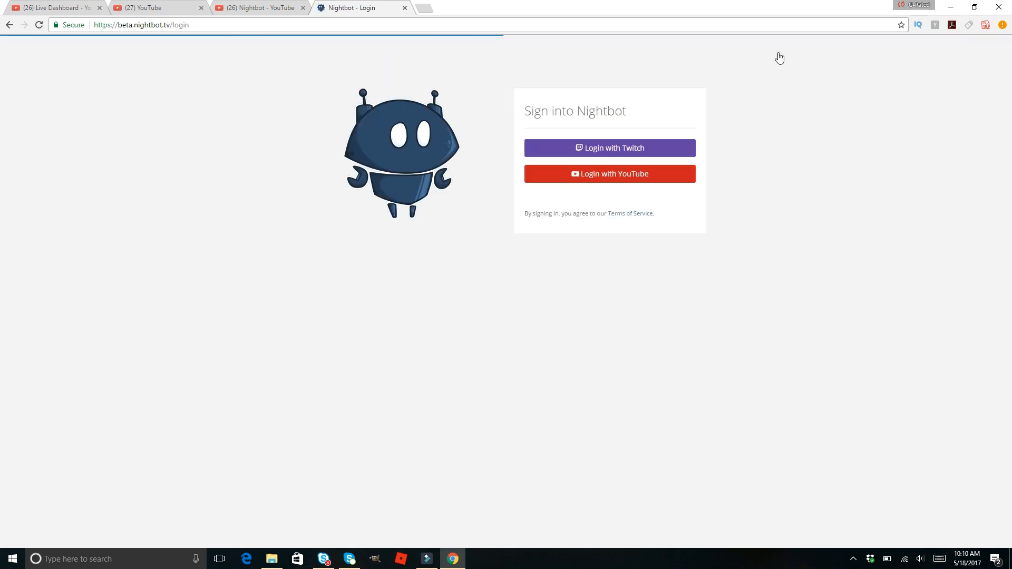
left_click(609, 174)
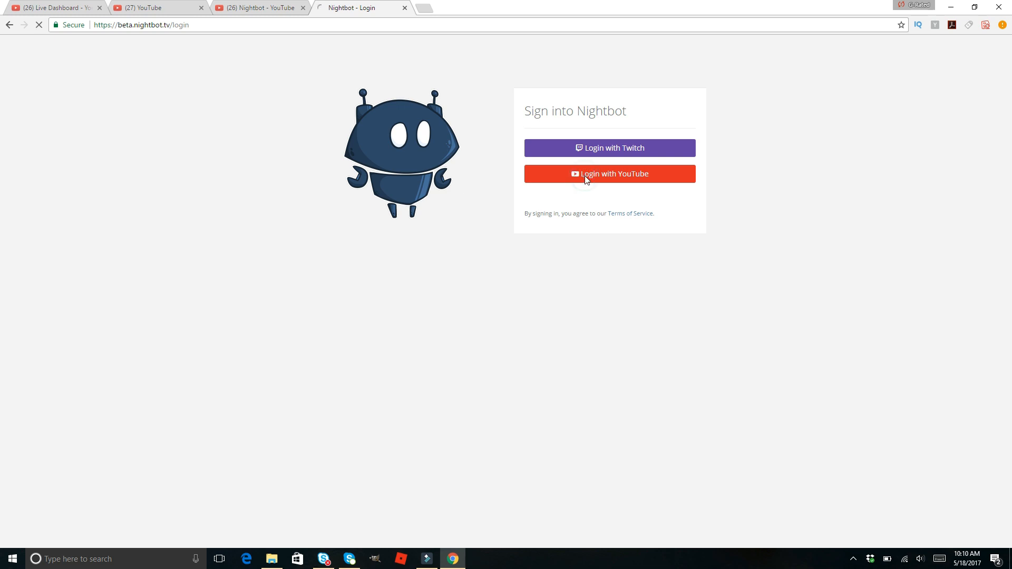
left_click(609, 174)
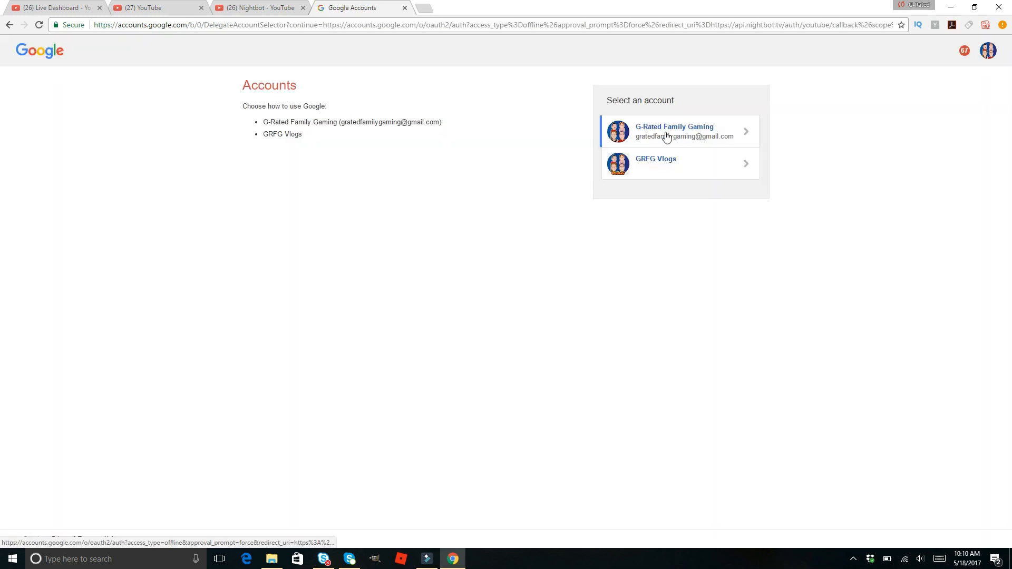
left_click(678, 131)
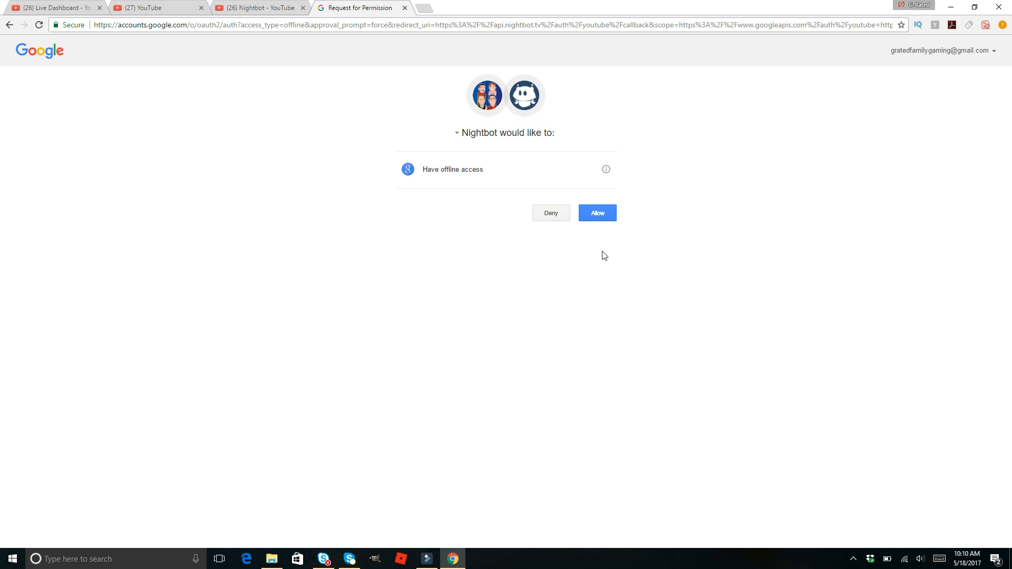
- Allow Nightbot the requested access and have the bot join the channel
left_click(596, 212)
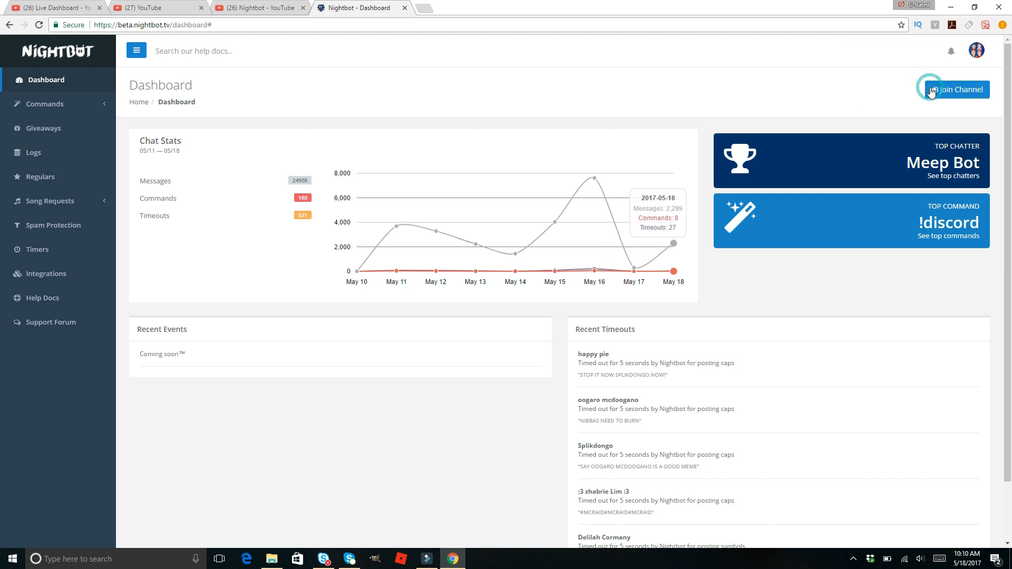
left_click(957, 89)
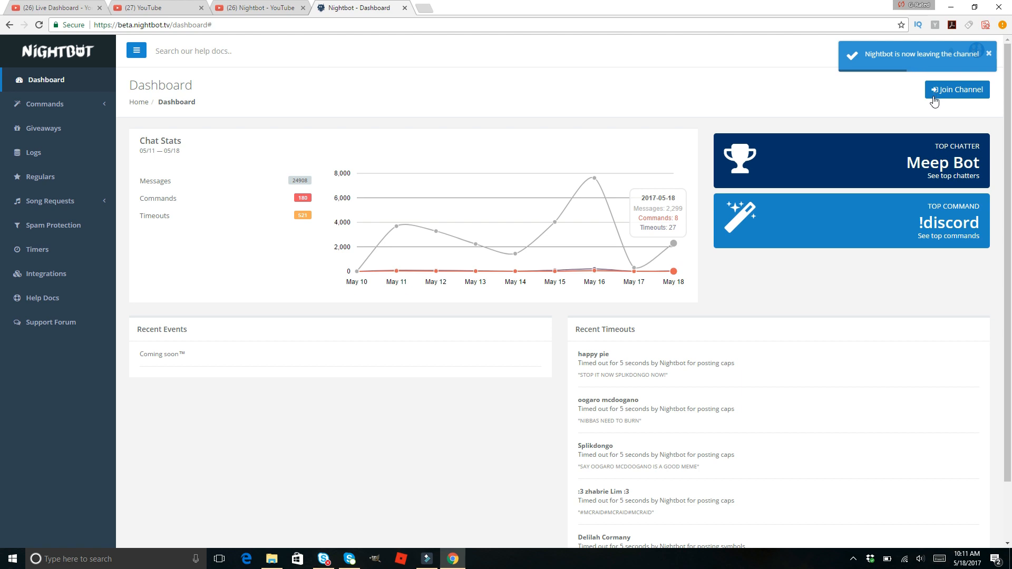
left_click(957, 89)
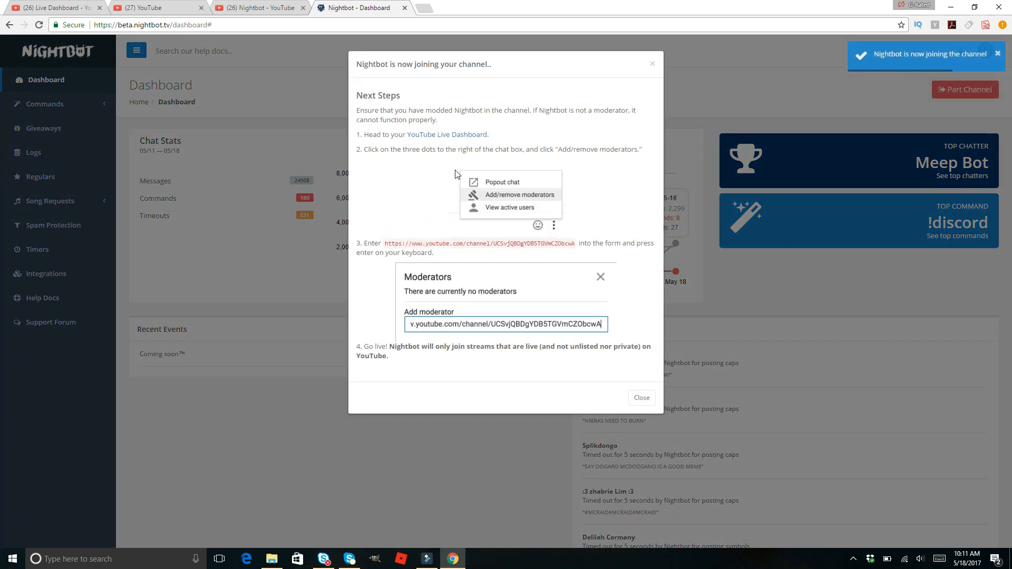
mouse_move(462, 172)
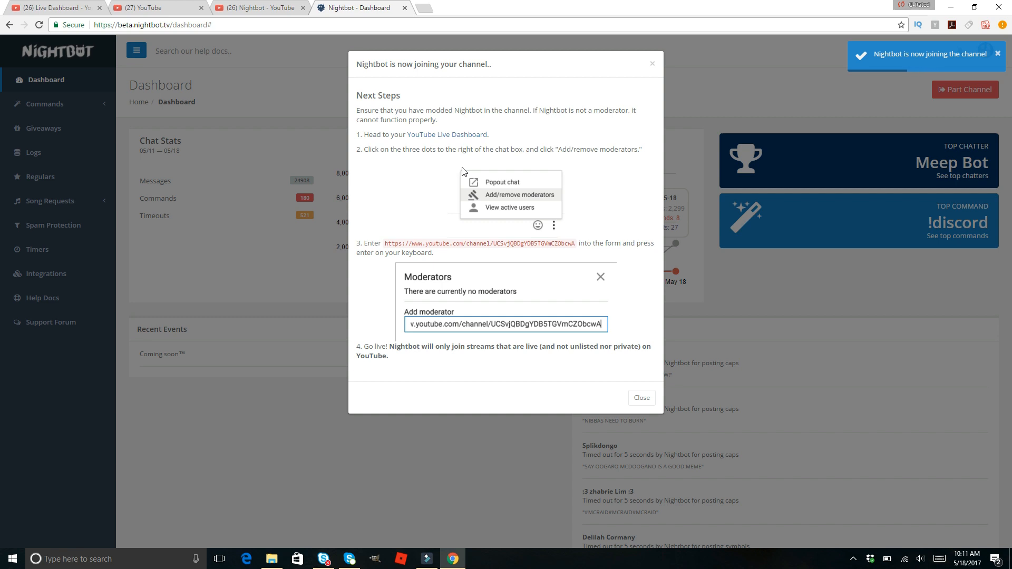
mouse_move(522, 218)
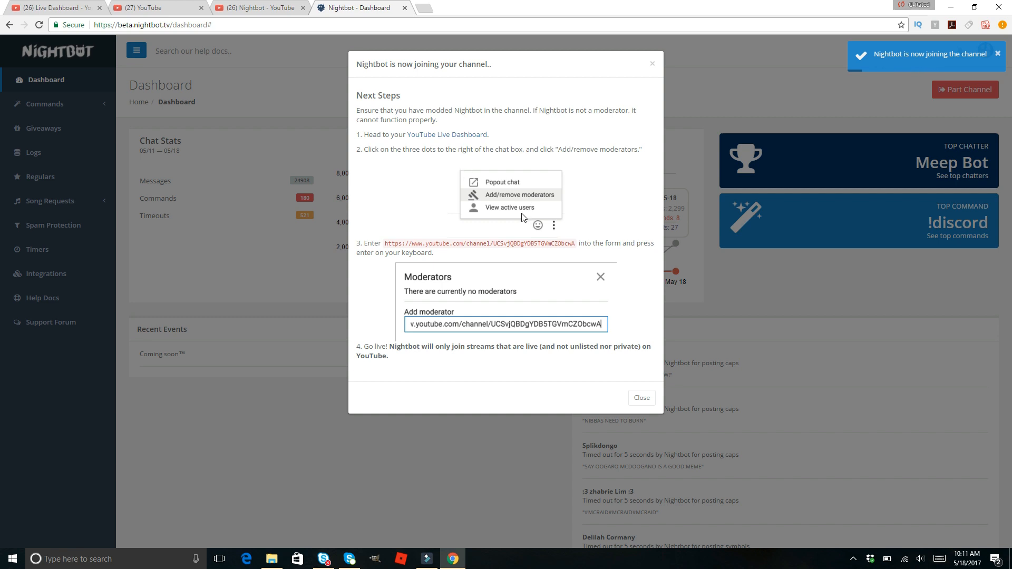
mouse_move(513, 210)
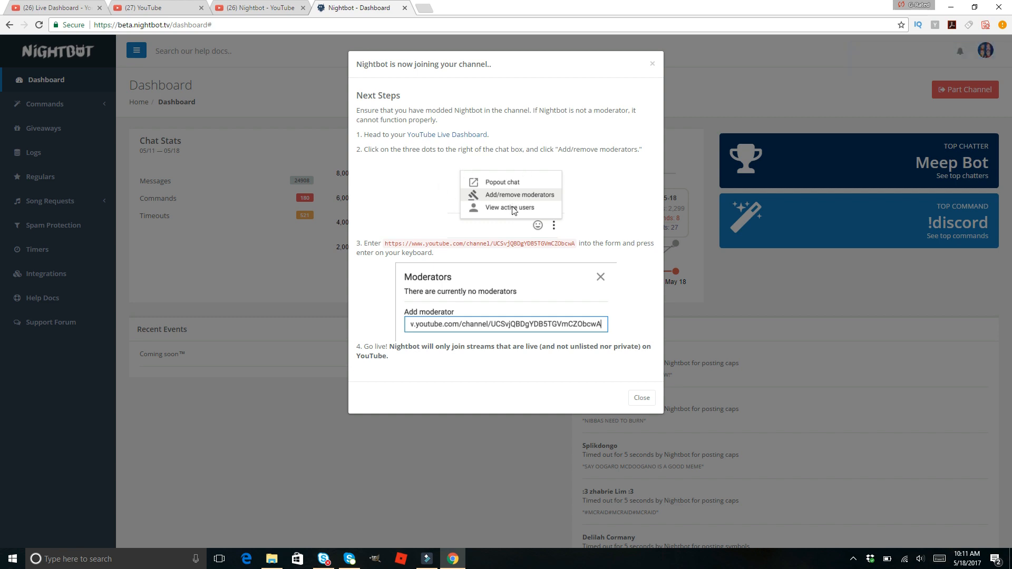
mouse_move(499, 259)
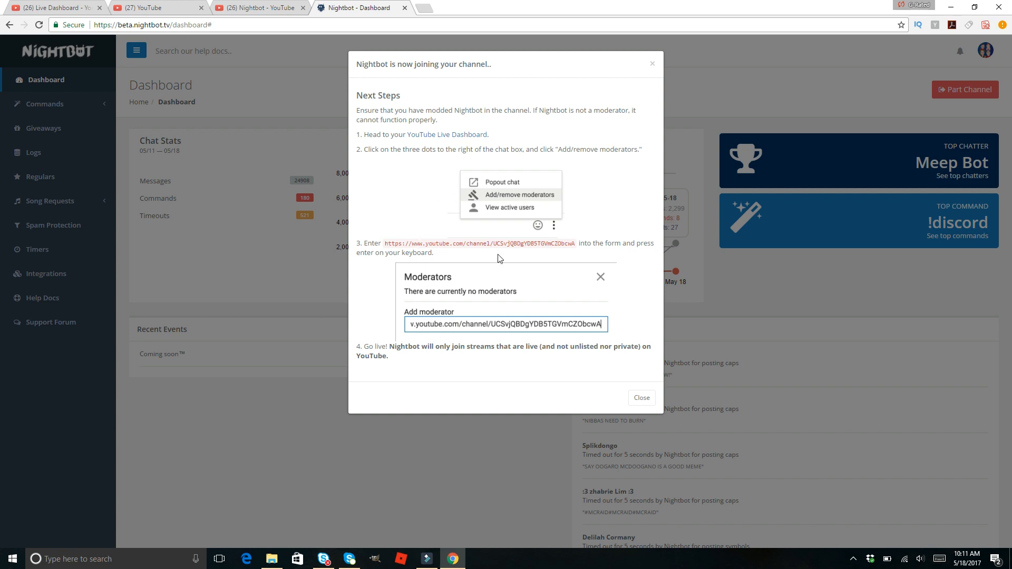
mouse_move(641, 397)
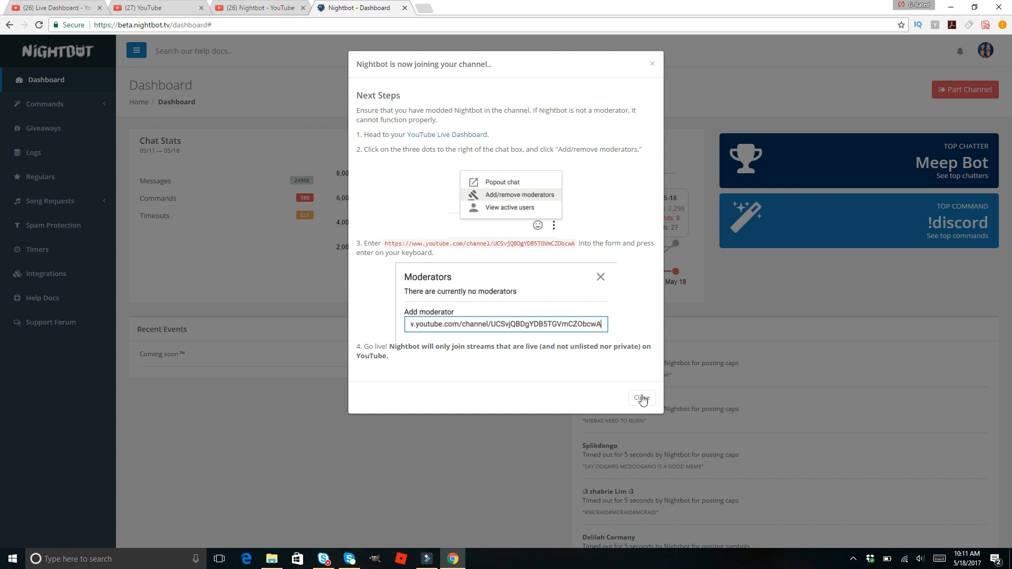
- Dismiss the Next Steps dialog and expand Commands in the dashboard sidebar
left_click(641, 398)
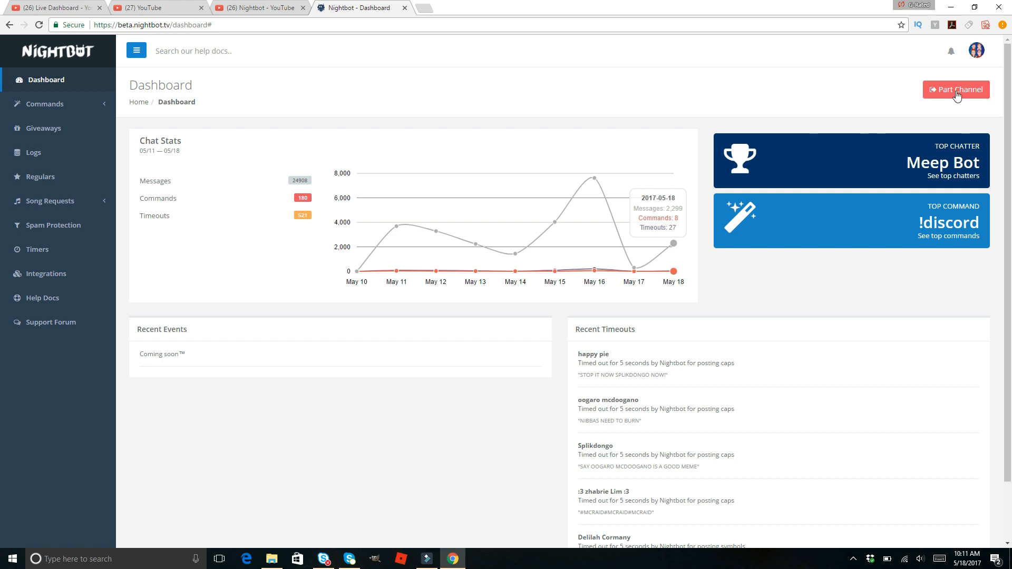
mouse_move(687, 76)
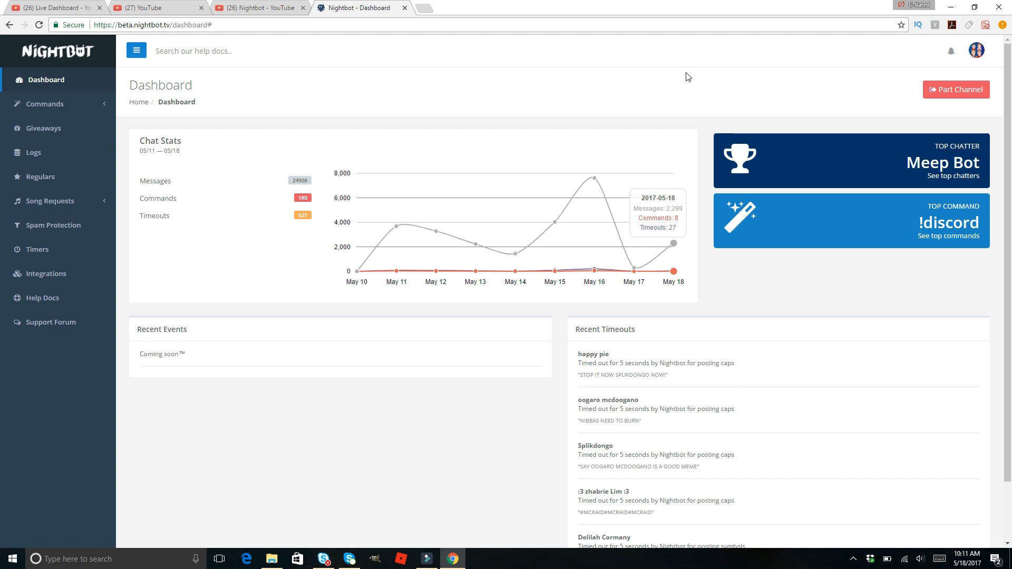
mouse_move(82, 118)
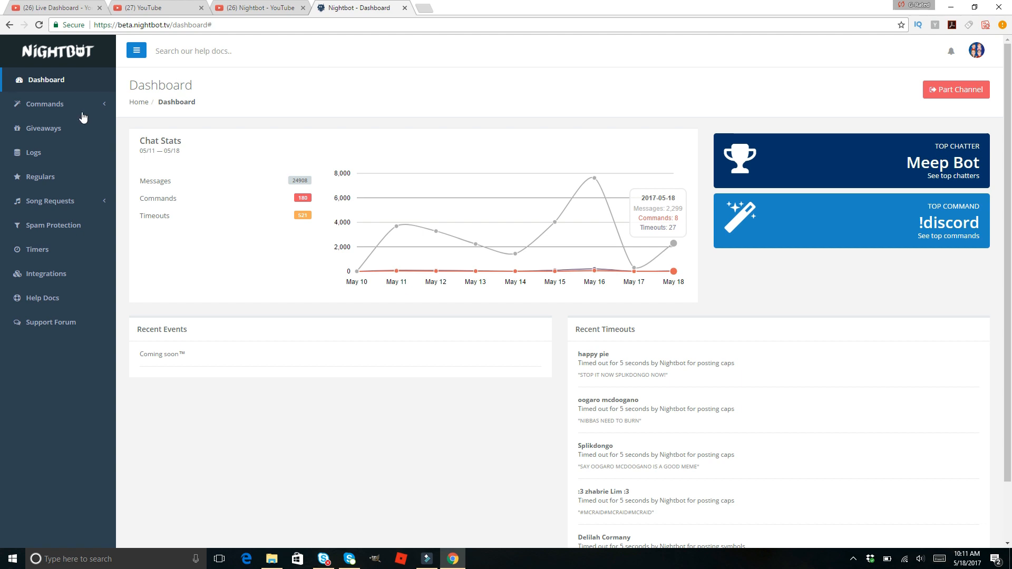
mouse_move(68, 91)
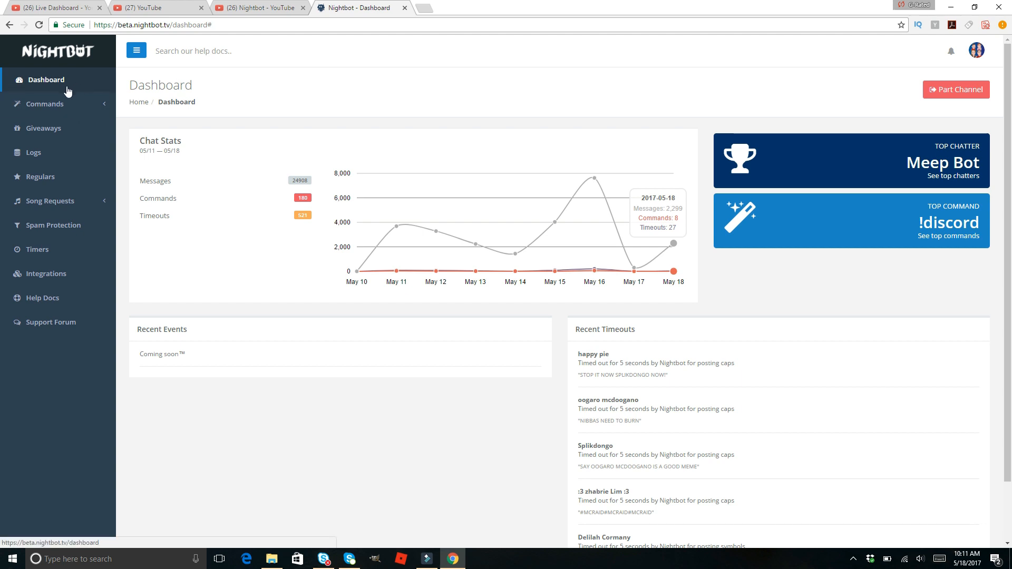
left_click(45, 104)
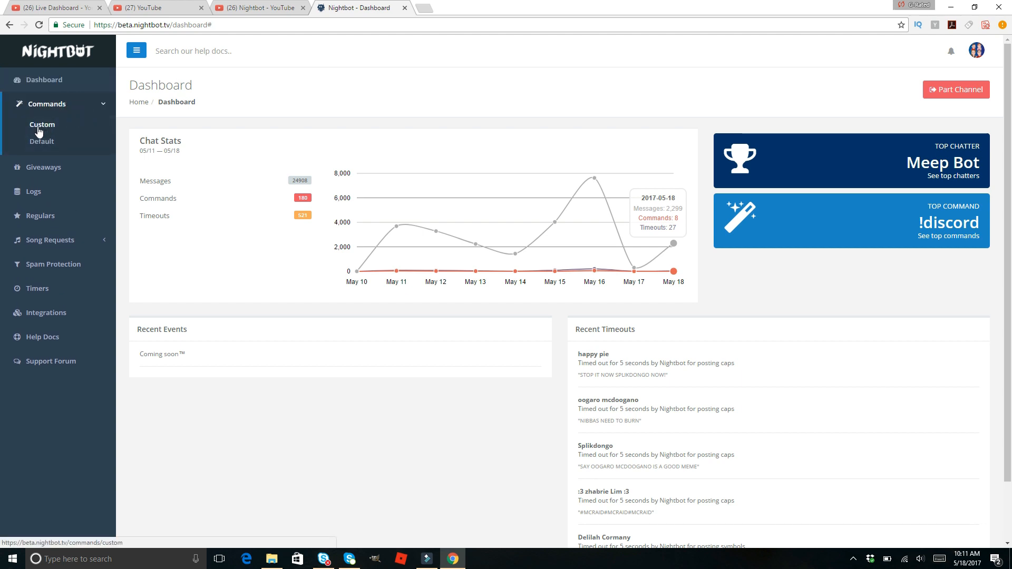
- Submit the !commands default command options with Moderator level and 10-second cooldown
left_click(41, 141)
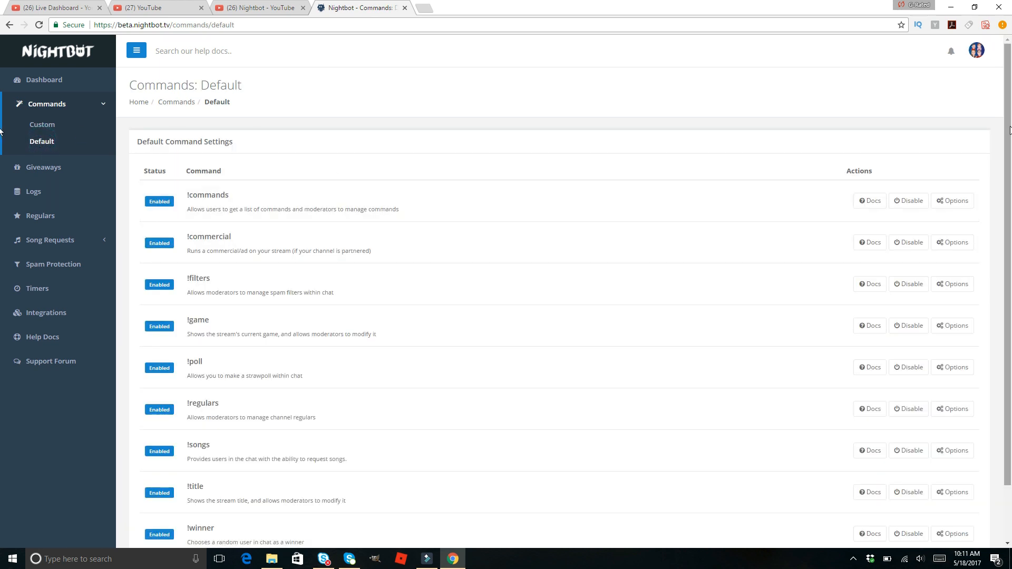
scroll("down", 3)
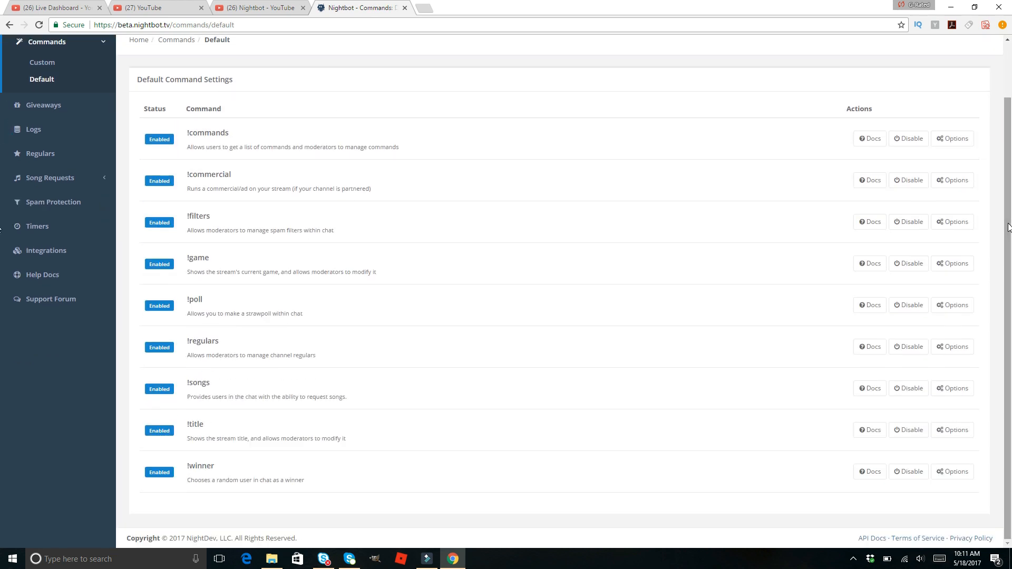
mouse_move(951, 305)
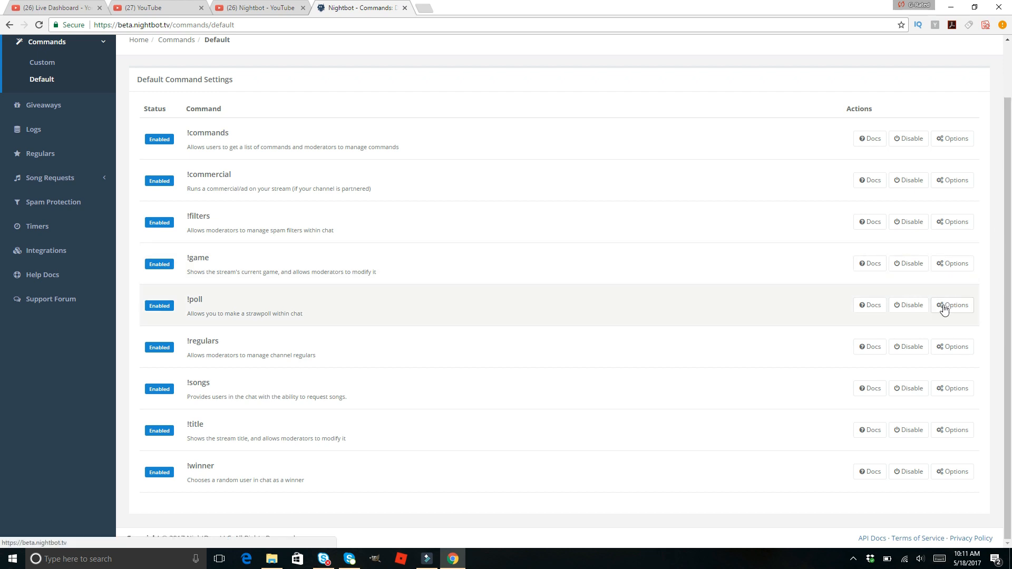
mouse_move(952, 139)
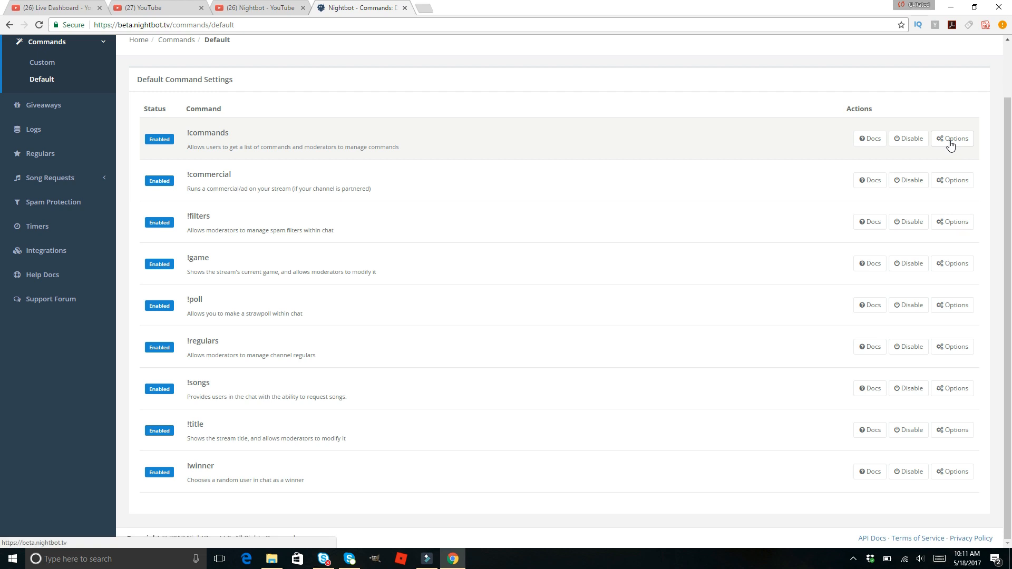
left_click(951, 138)
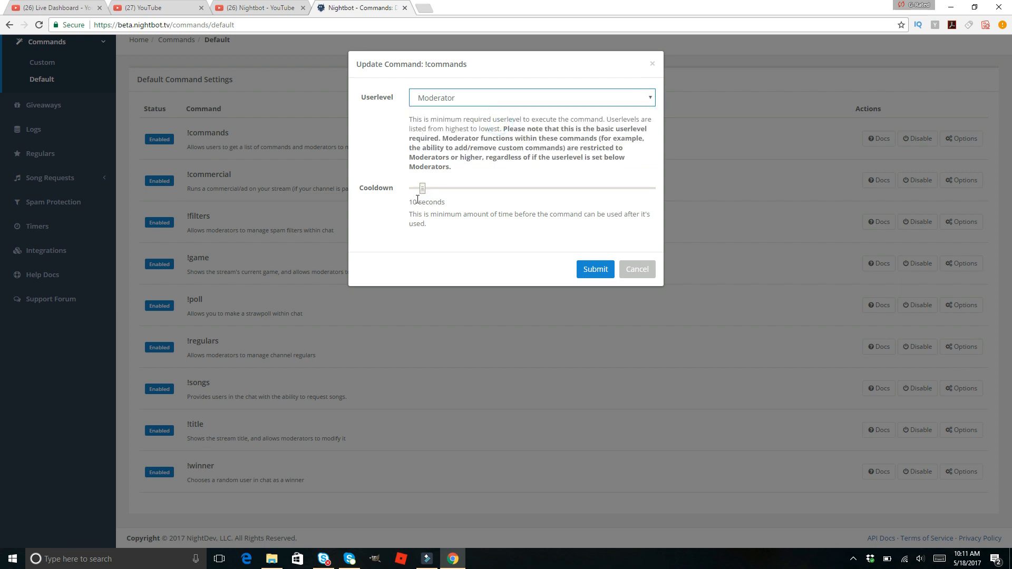
left_click(594, 270)
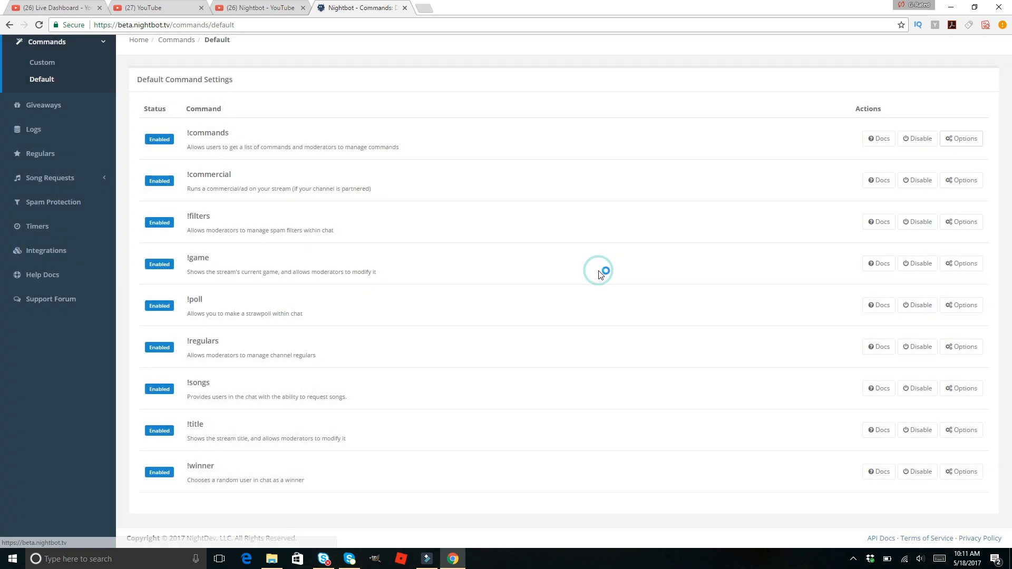
left_click(42, 62)
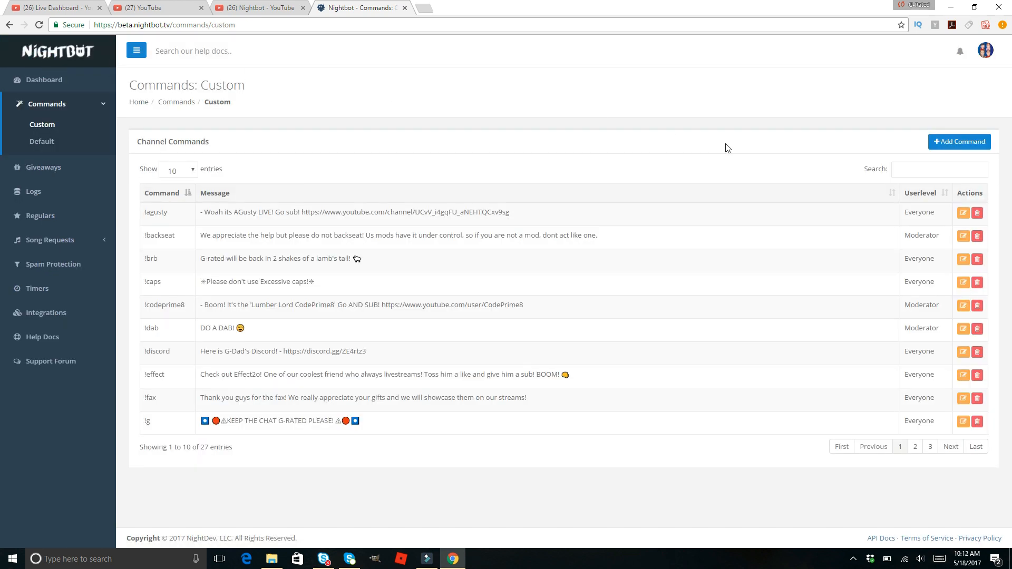
mouse_move(457, 342)
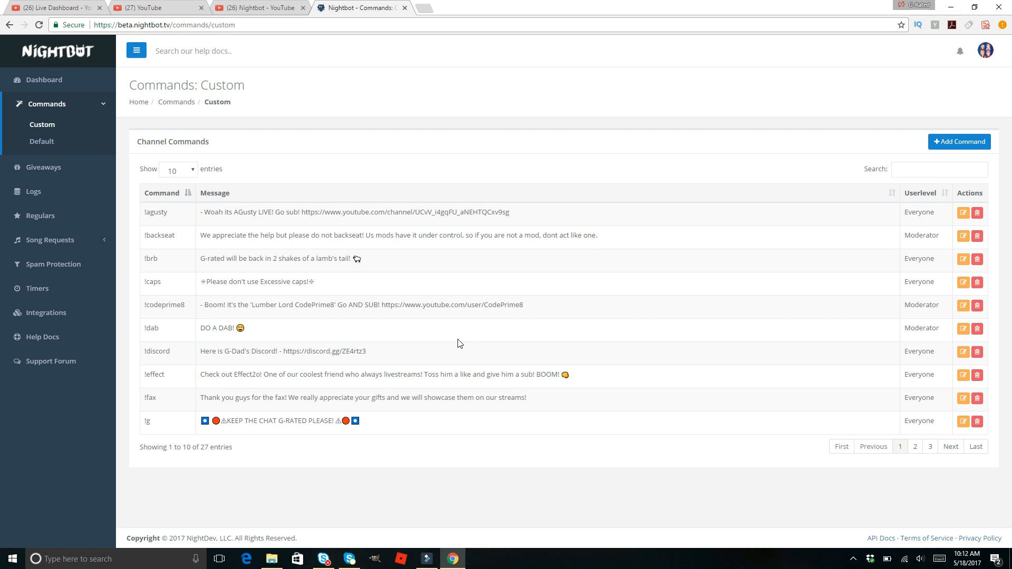
mouse_move(904, 387)
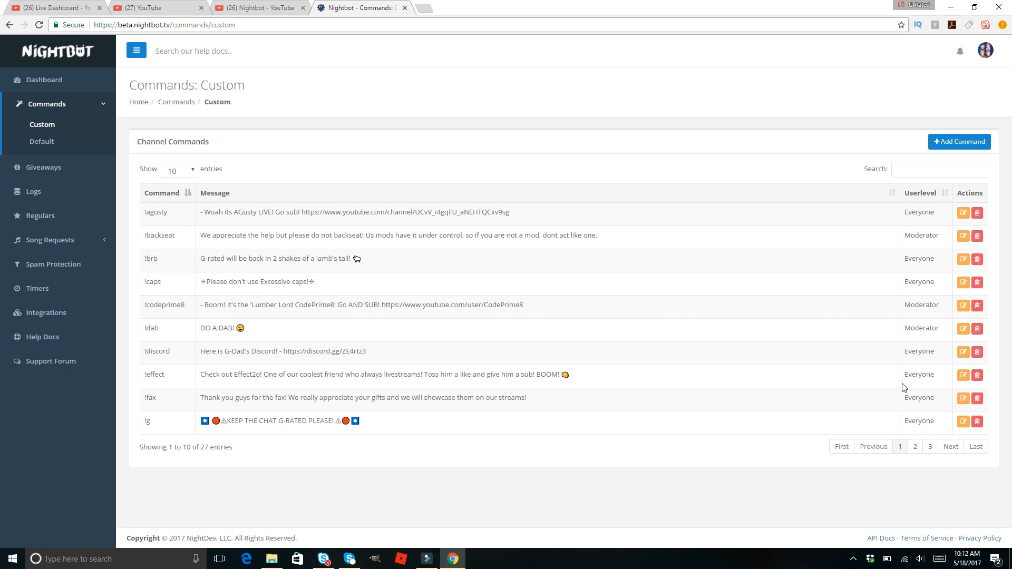
mouse_move(963, 376)
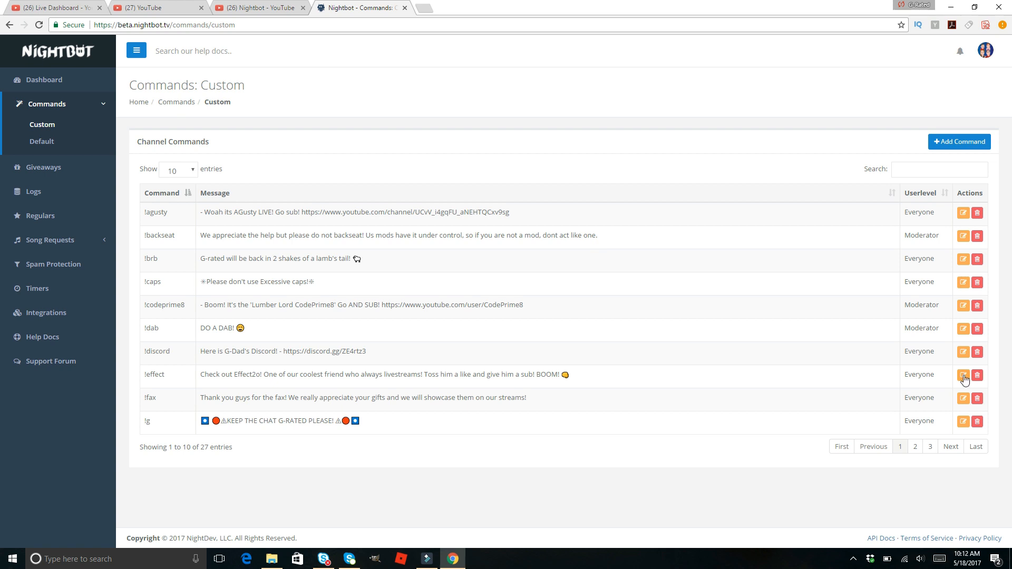
- Open the Edit Command dialog for the !effect custom command
left_click(962, 375)
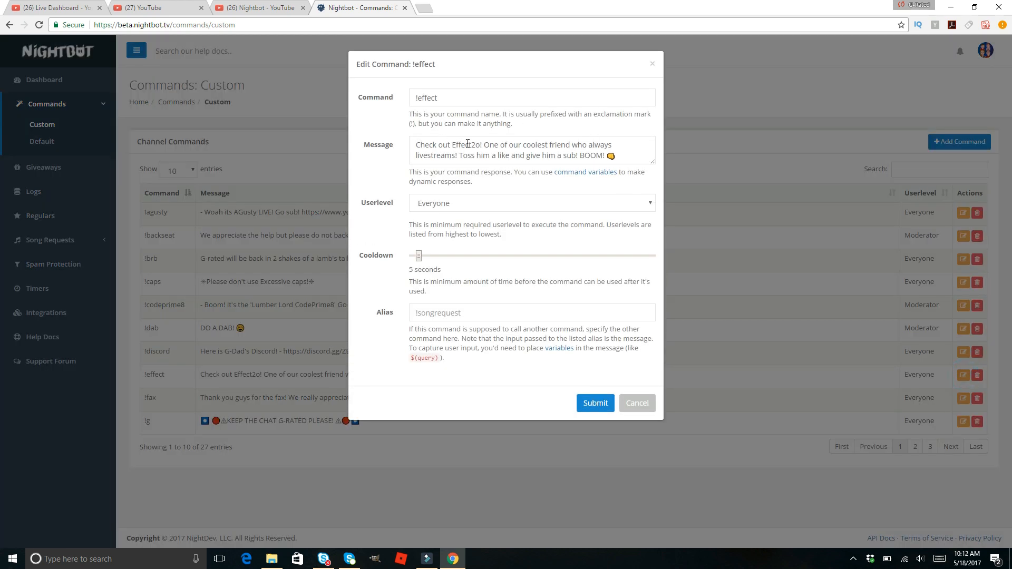
mouse_move(669, 222)
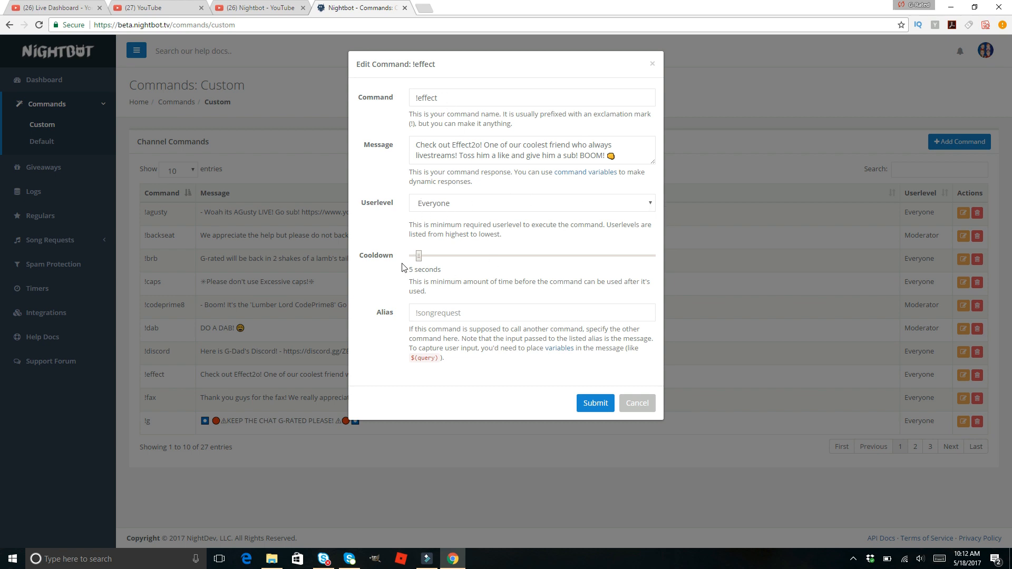
mouse_move(424, 265)
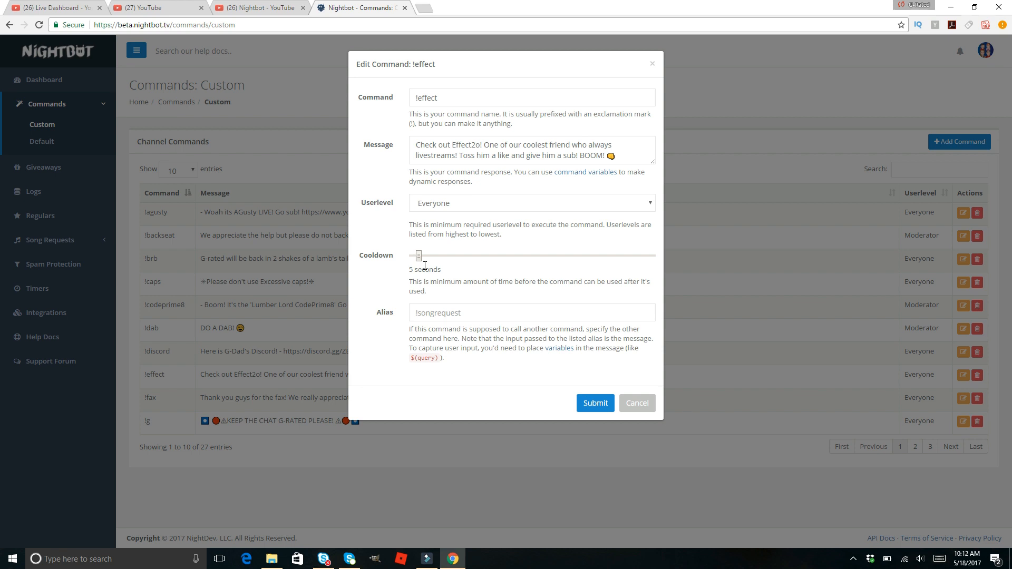
mouse_move(452, 92)
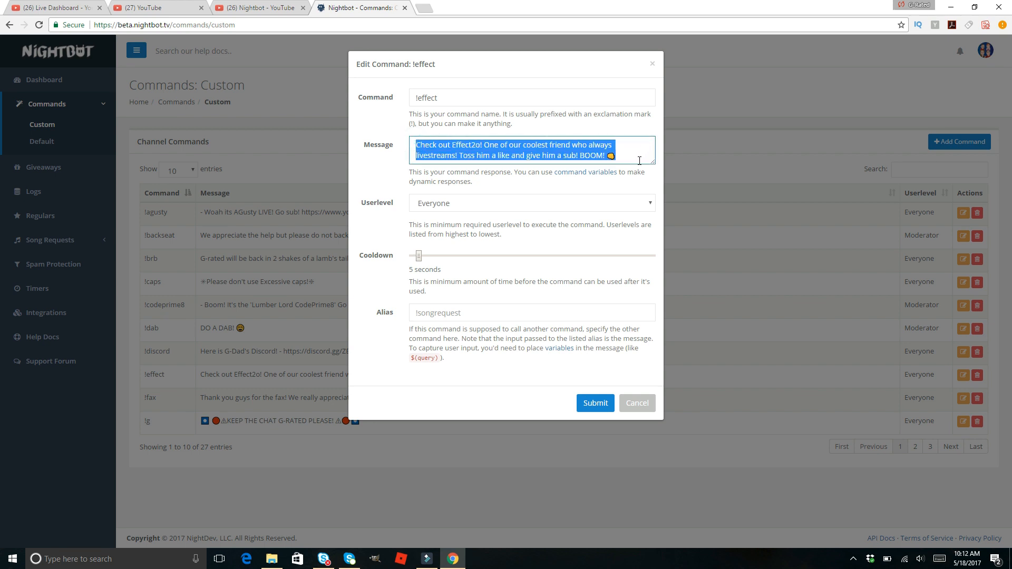
mouse_move(613, 392)
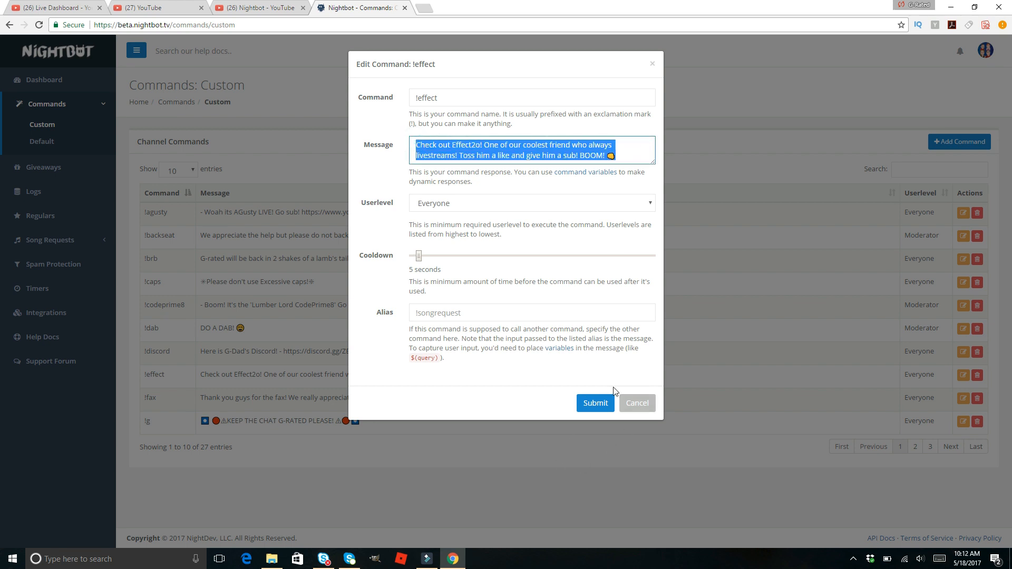
- Close the !effect editor and highlight the !dab message text 'DO A DAB!'
left_click(594, 403)
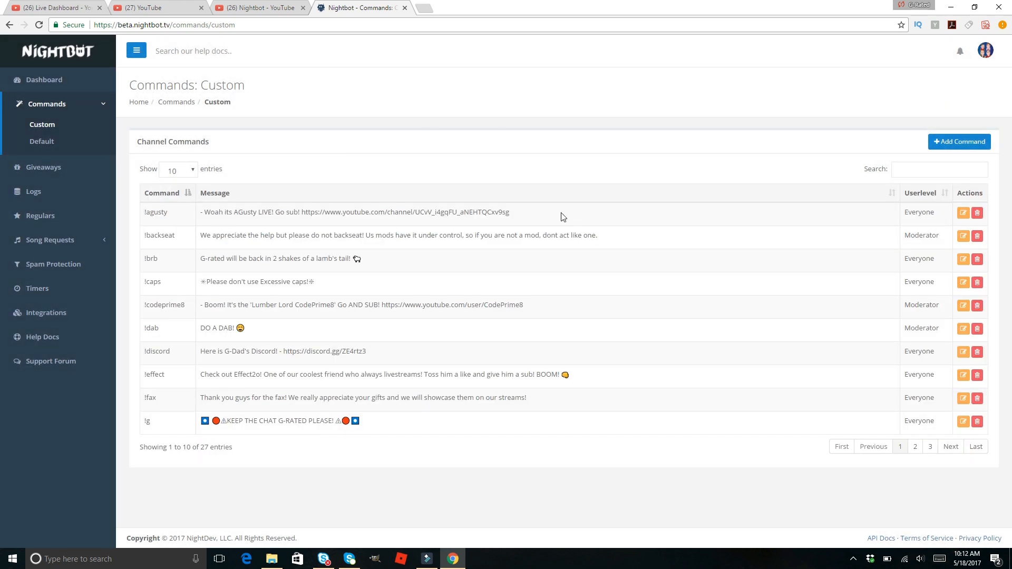
mouse_move(368, 308)
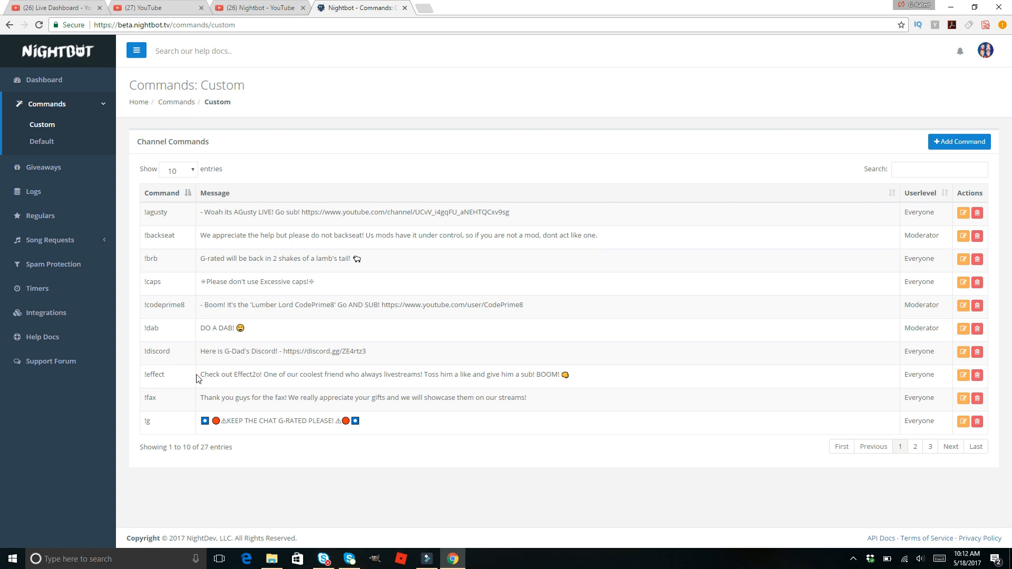
mouse_move(289, 348)
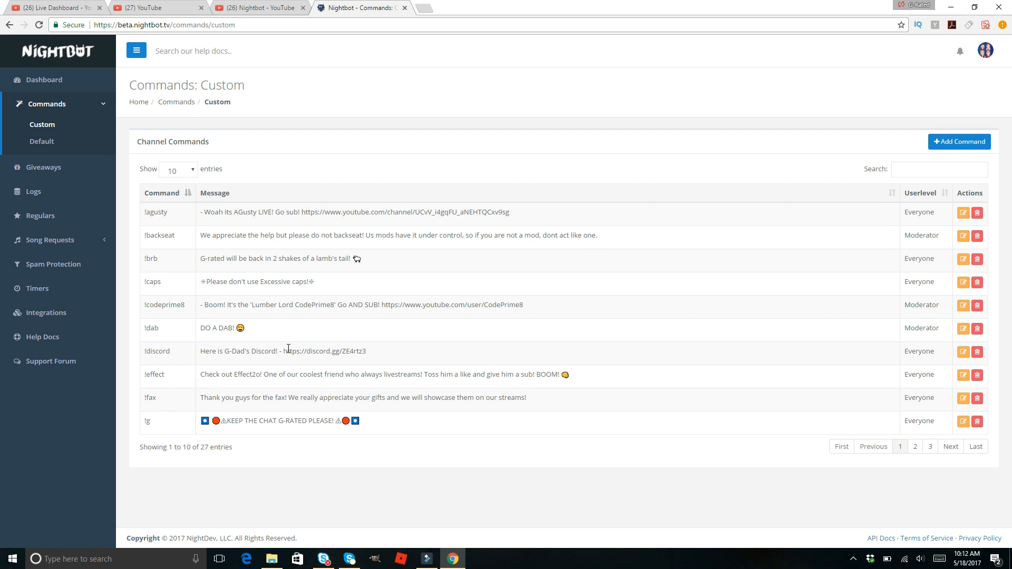
mouse_move(182, 239)
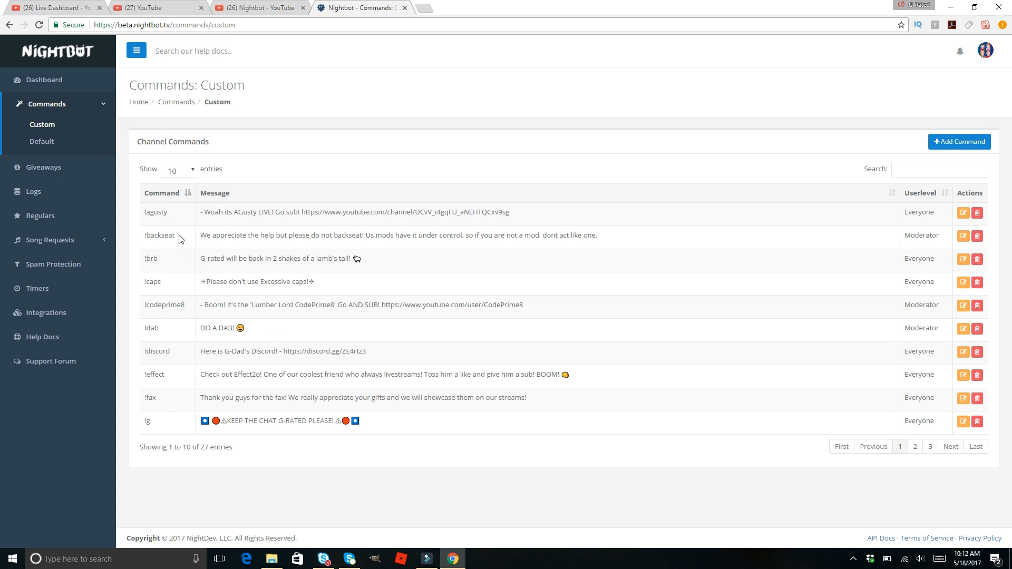
mouse_move(249, 318)
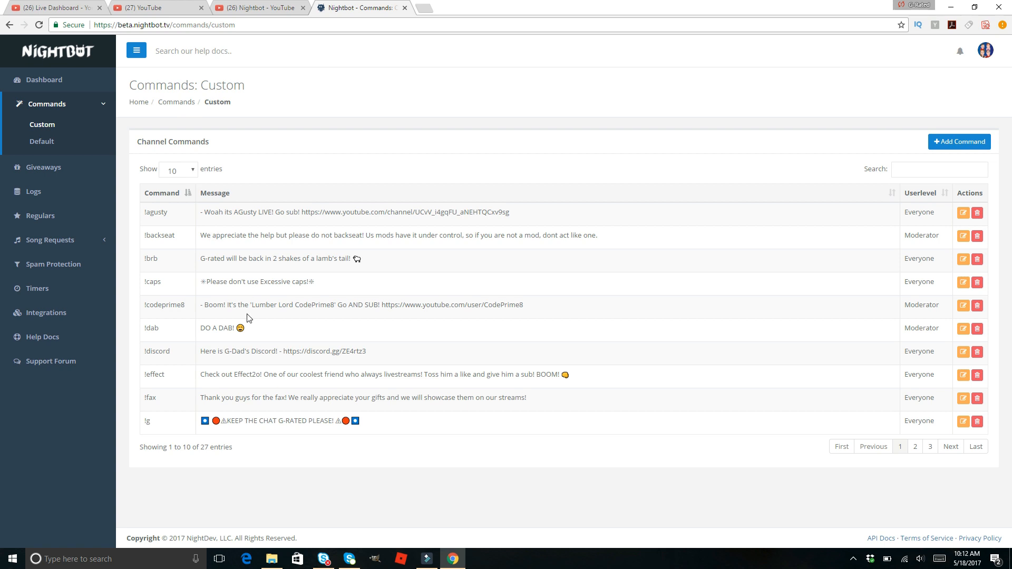
double_click(218, 328)
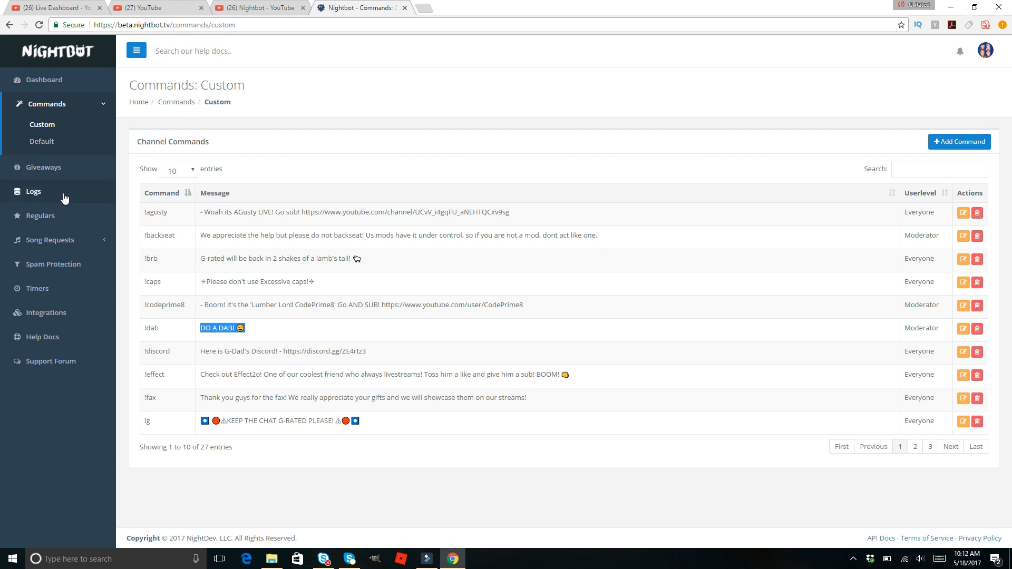
- Expand Giveaways in the sidebar and open the empty Regulars page
left_click(43, 167)
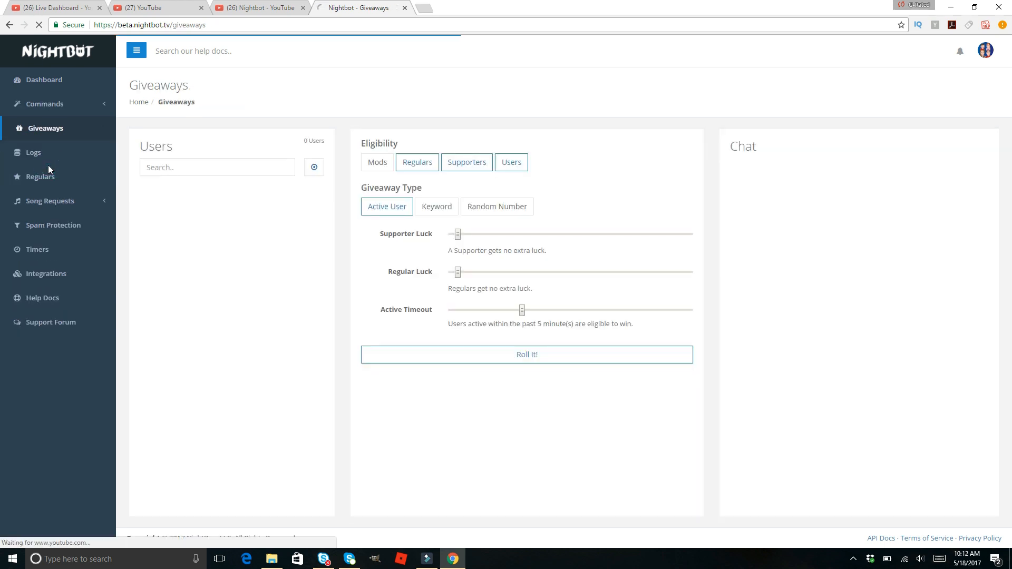
left_click(40, 176)
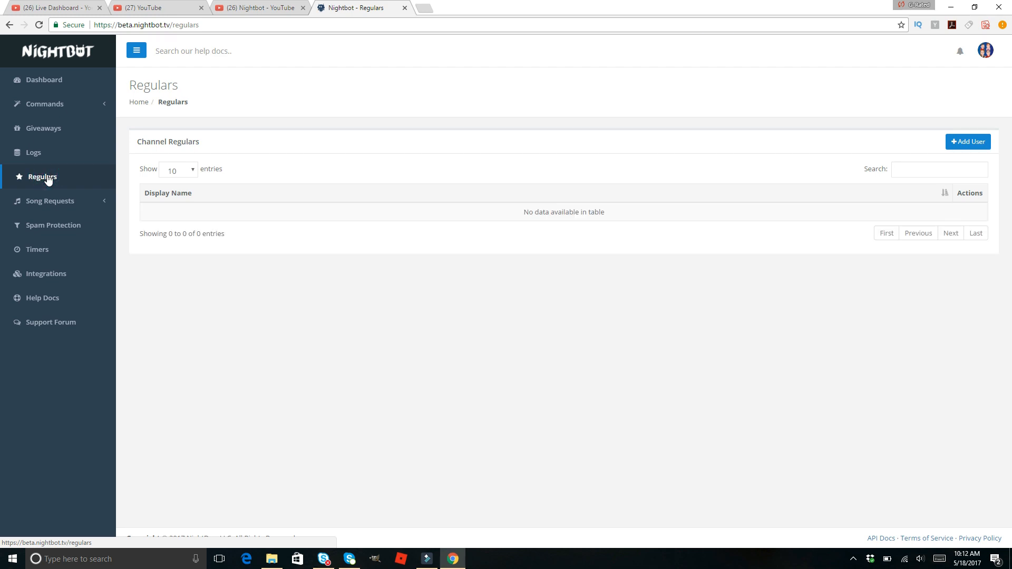
mouse_move(54, 224)
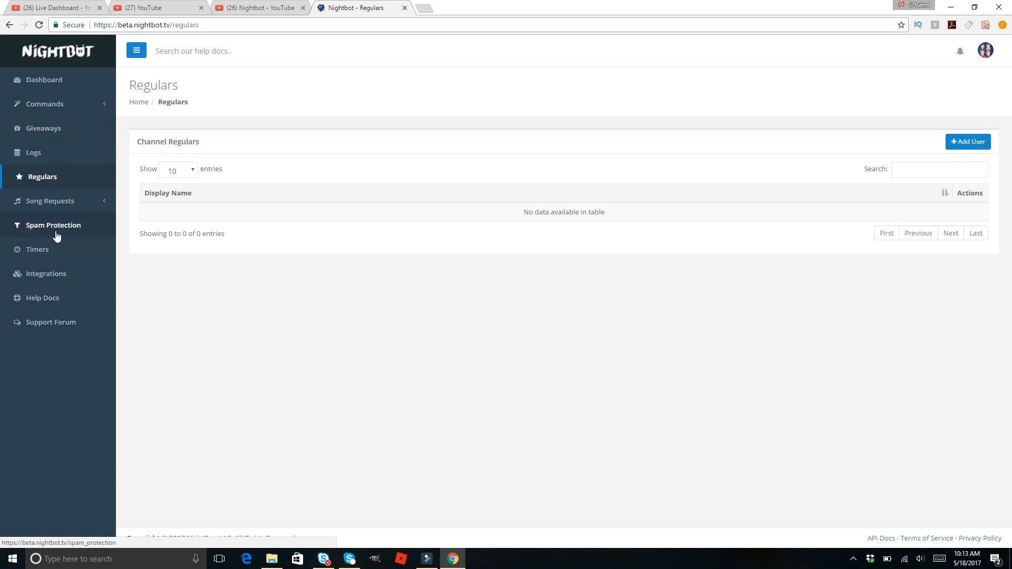
- Open Spam Protection to view the six filters, with Links disabled
left_click(54, 225)
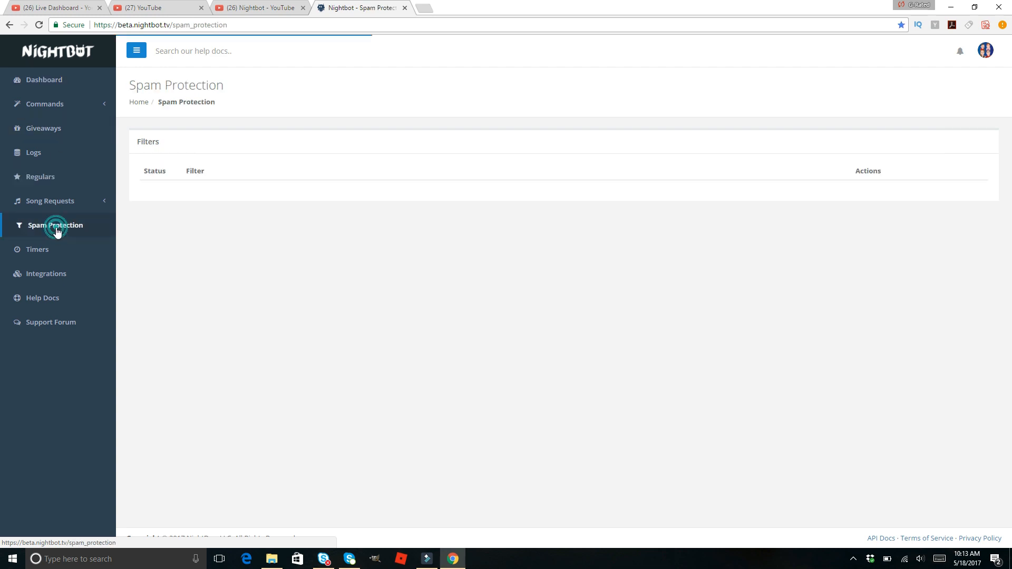
left_click(55, 224)
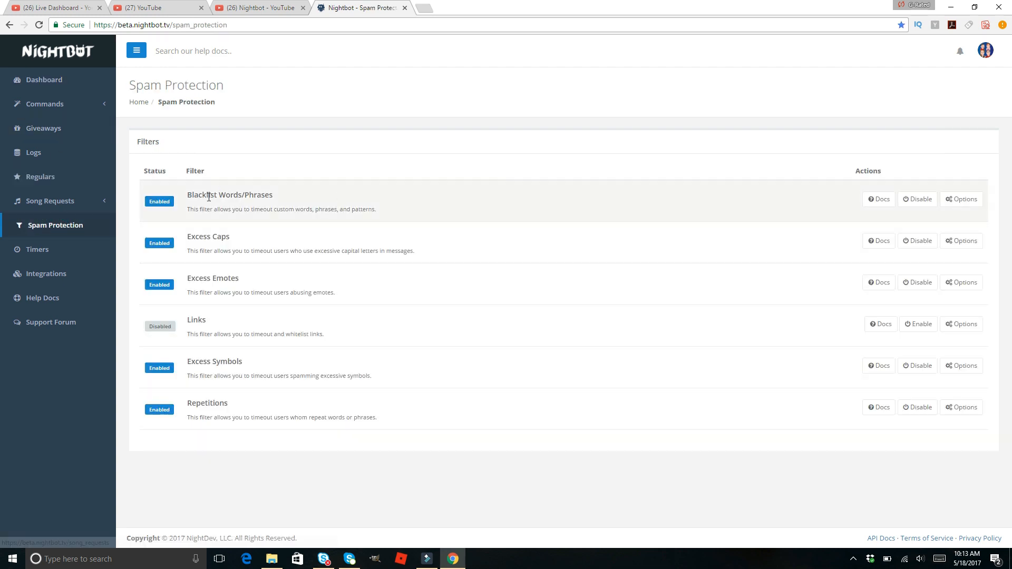
mouse_move(484, 210)
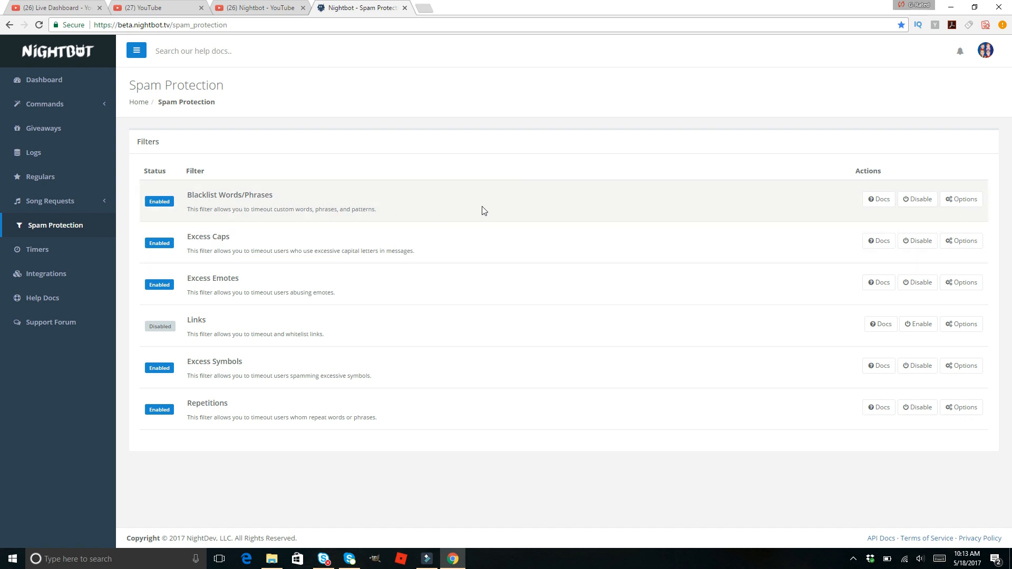
mouse_move(297, 368)
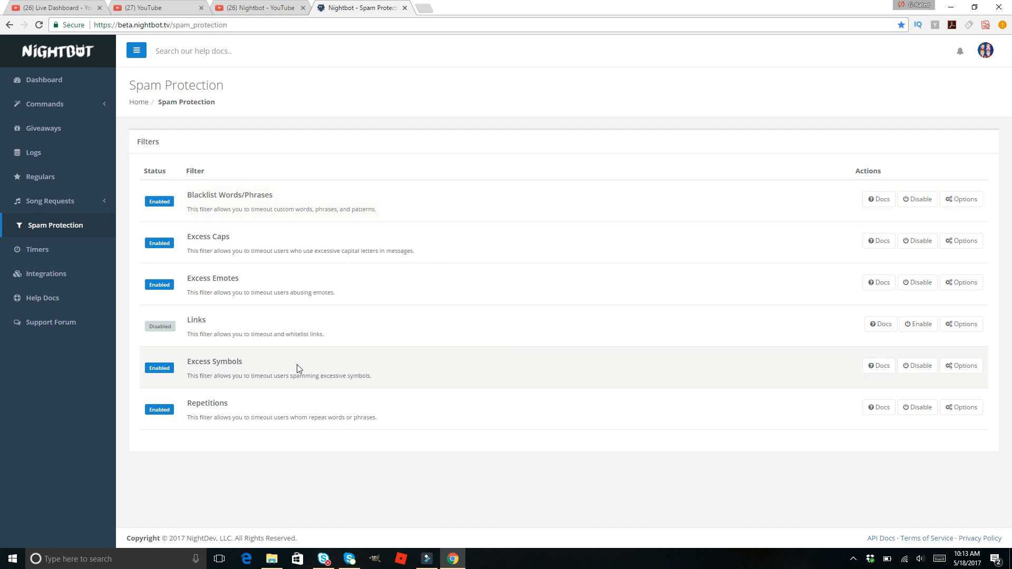
mouse_move(314, 265)
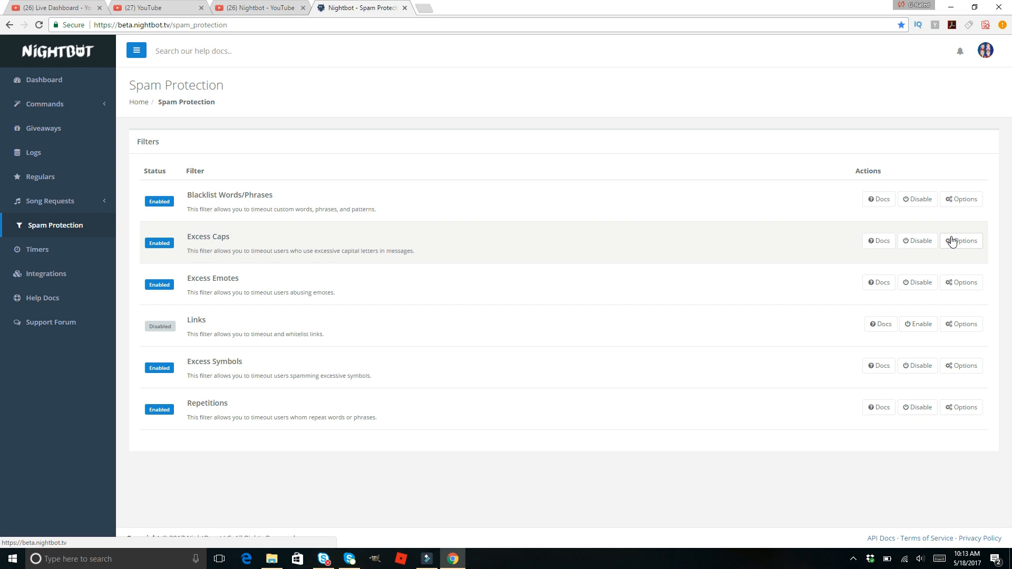
mouse_move(734, 244)
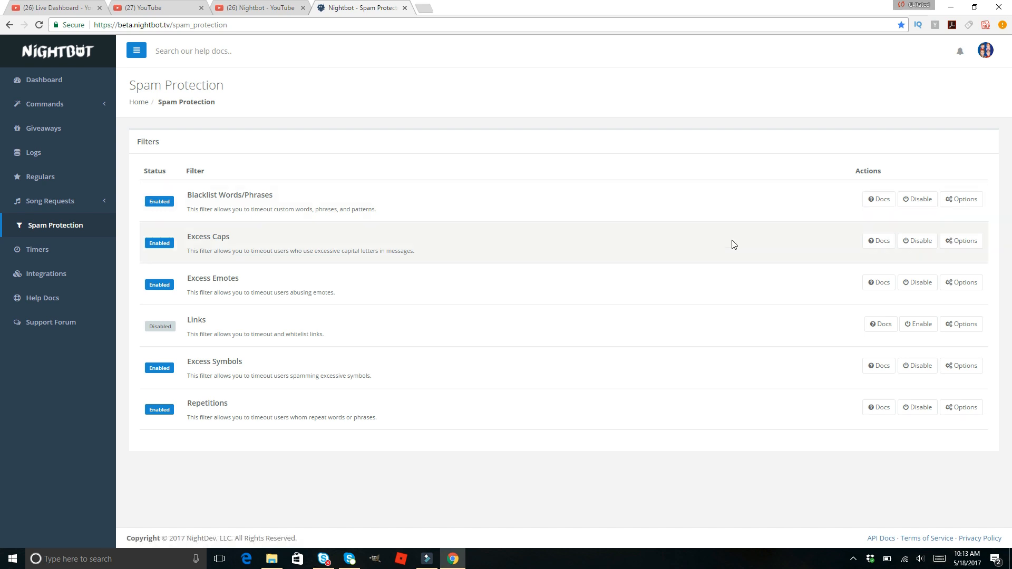
mouse_move(603, 254)
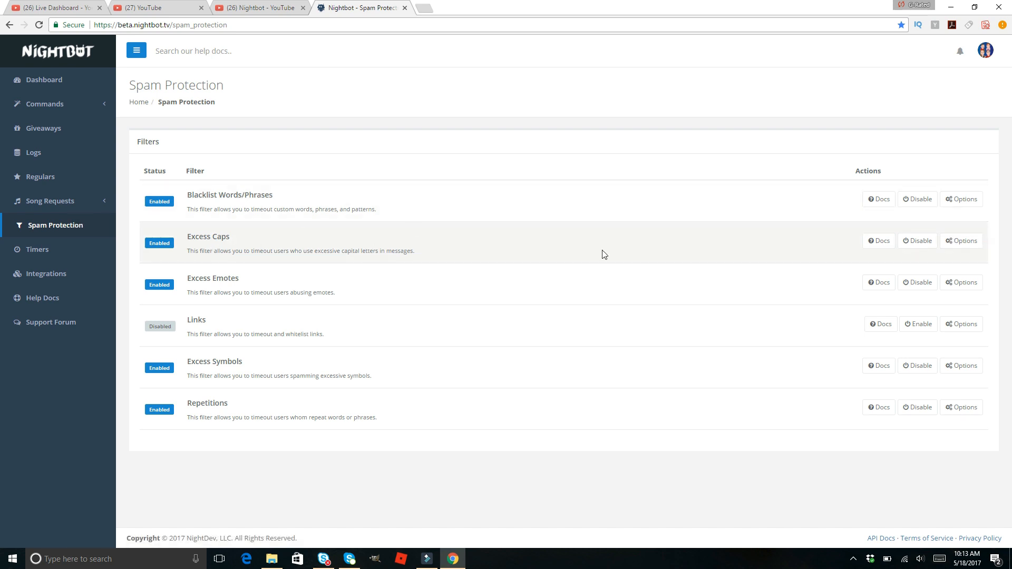
- Set Excess Caps to 20-second timeout, limit 15, moderators exempt, custom warning, and submit
left_click(961, 241)
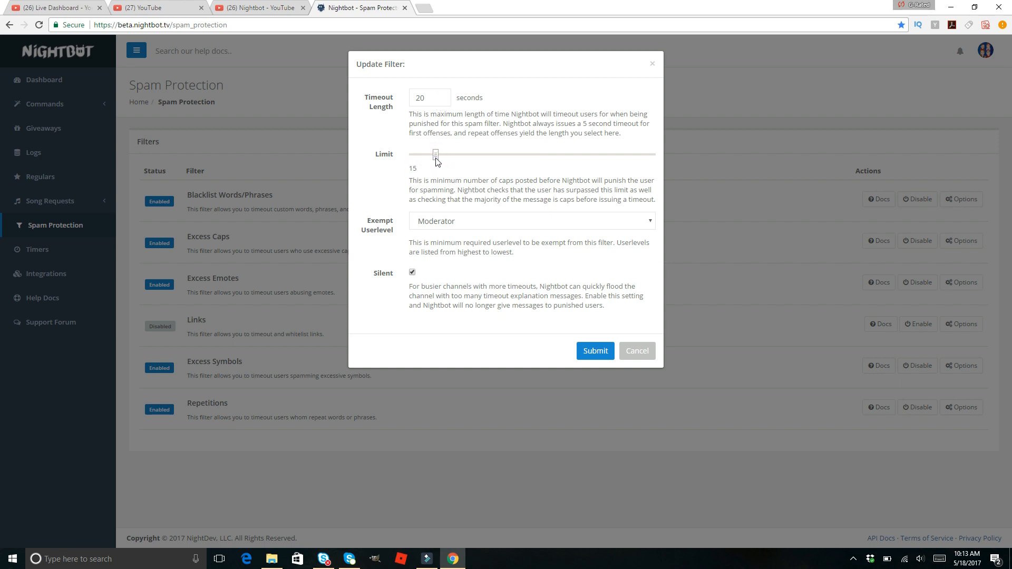
mouse_move(431, 163)
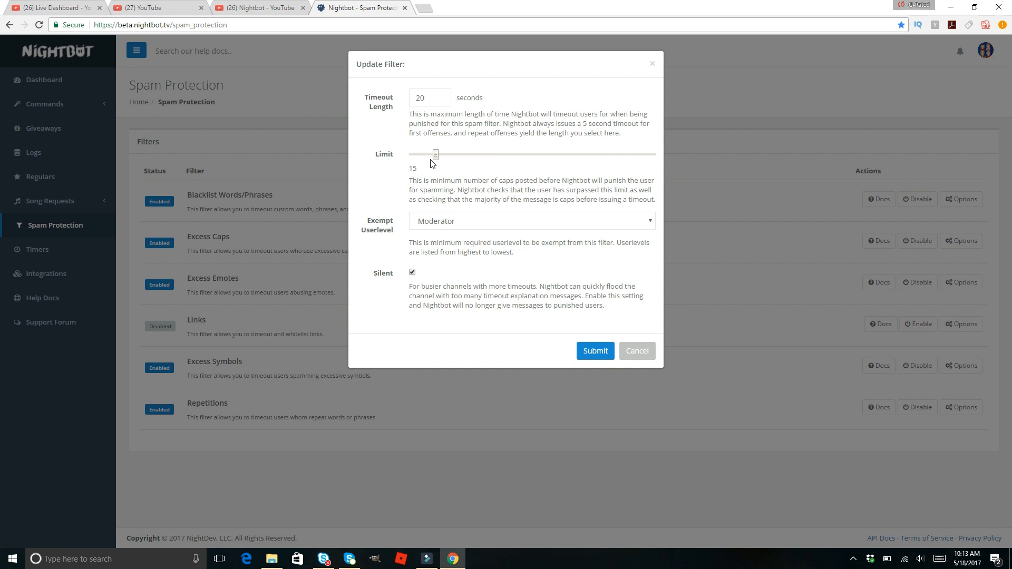
mouse_move(415, 183)
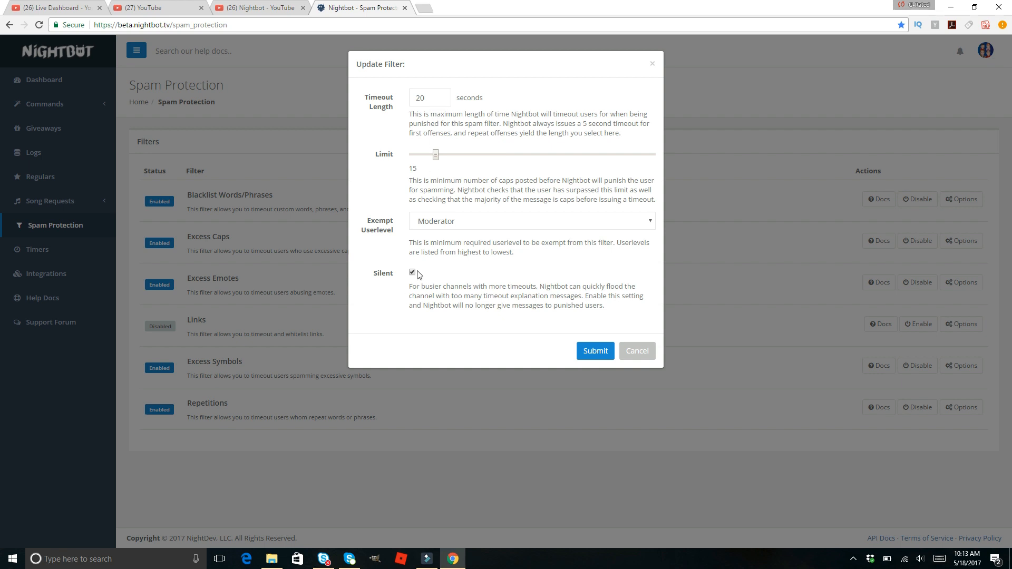
left_click(412, 272)
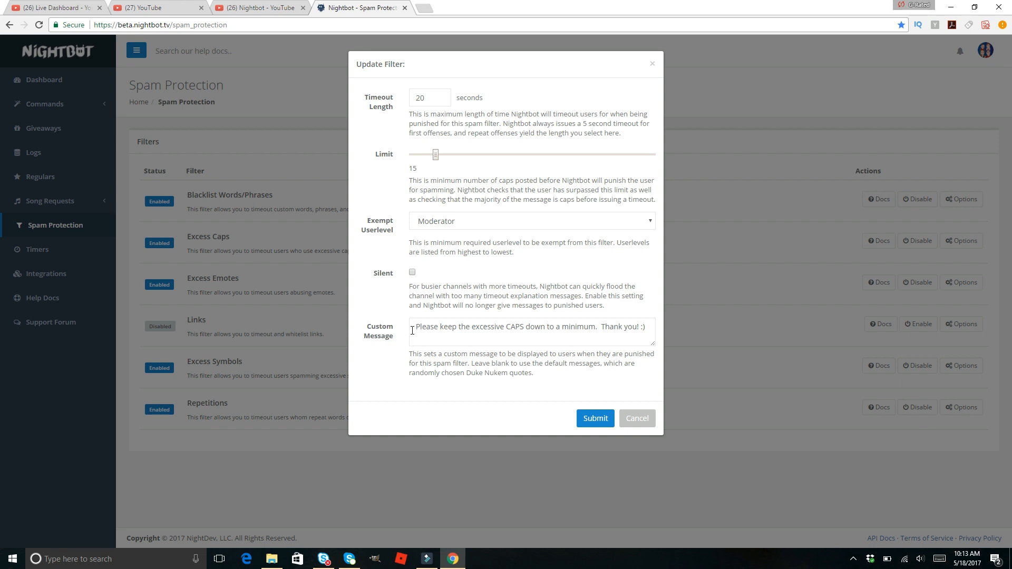
triple_click(529, 327)
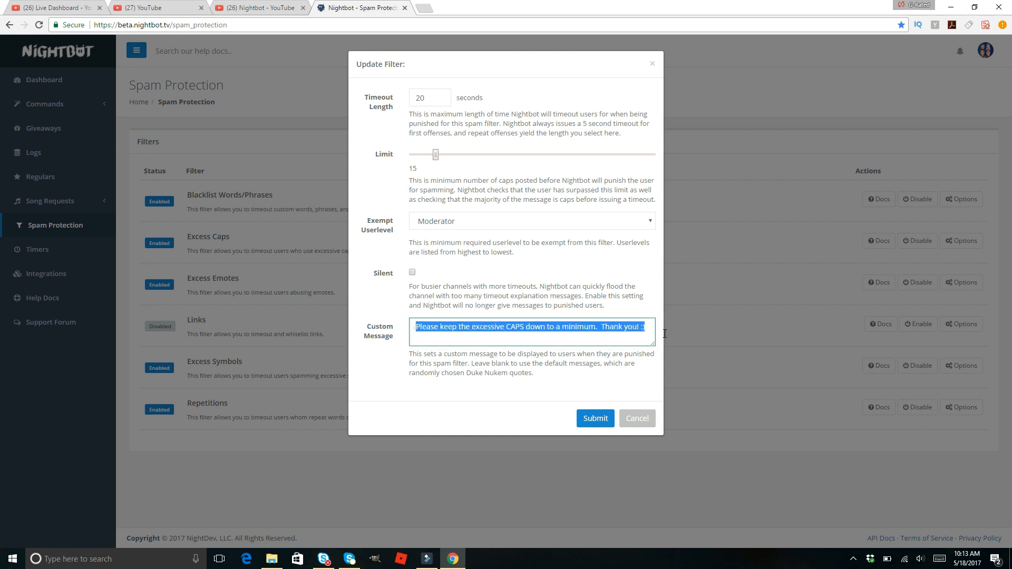
mouse_move(465, 336)
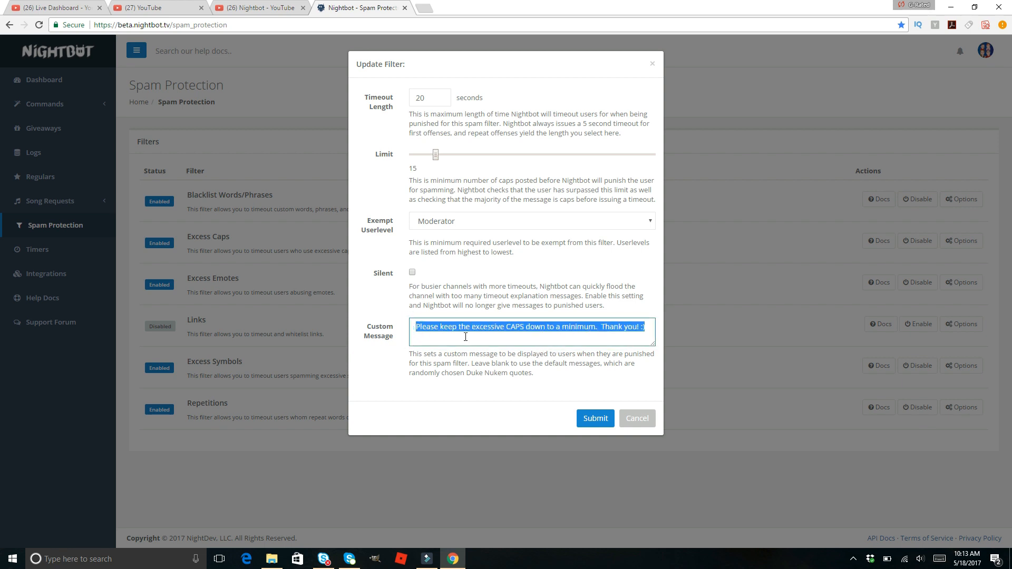
mouse_move(598, 330)
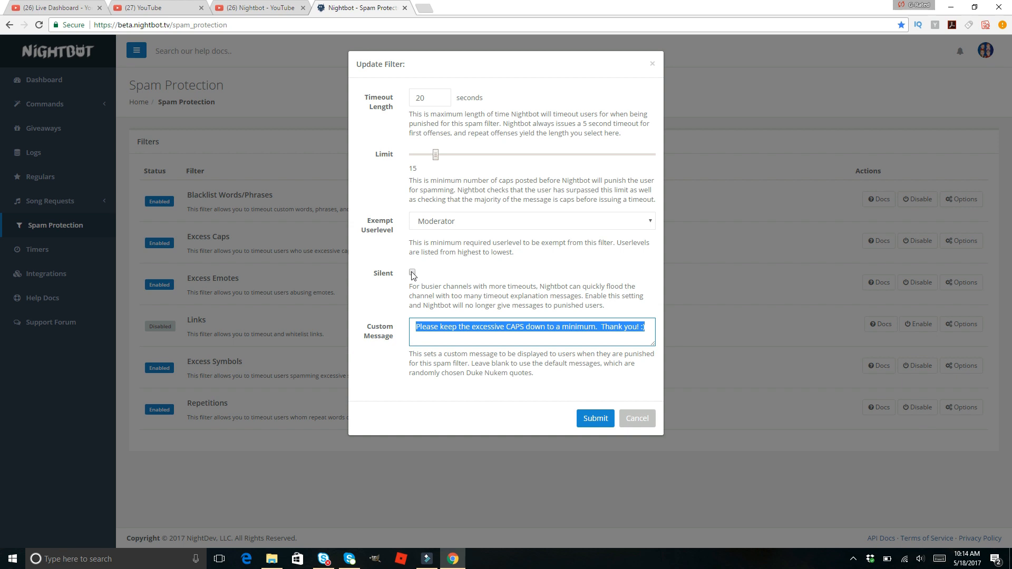
left_click(411, 272)
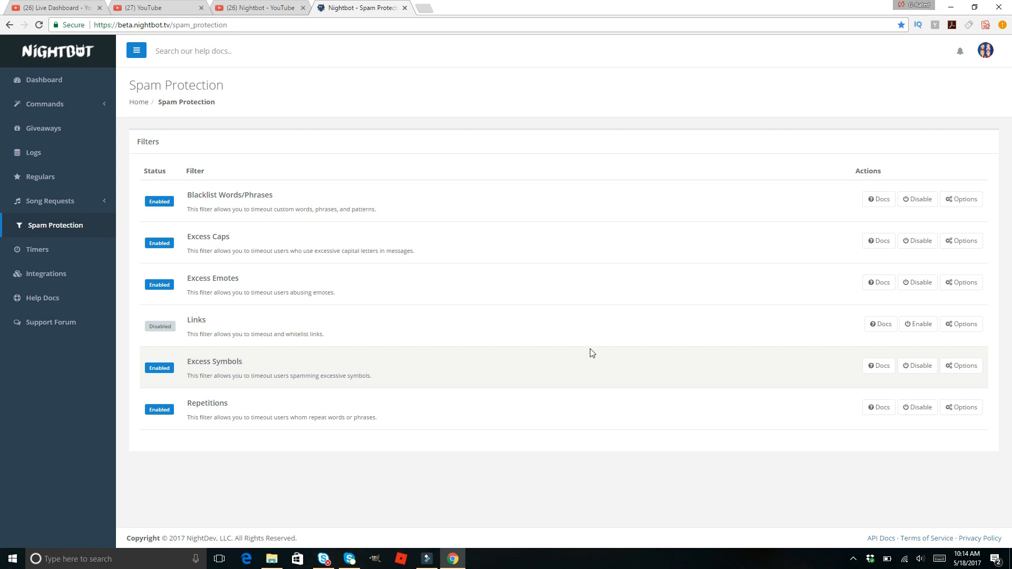
mouse_move(961, 366)
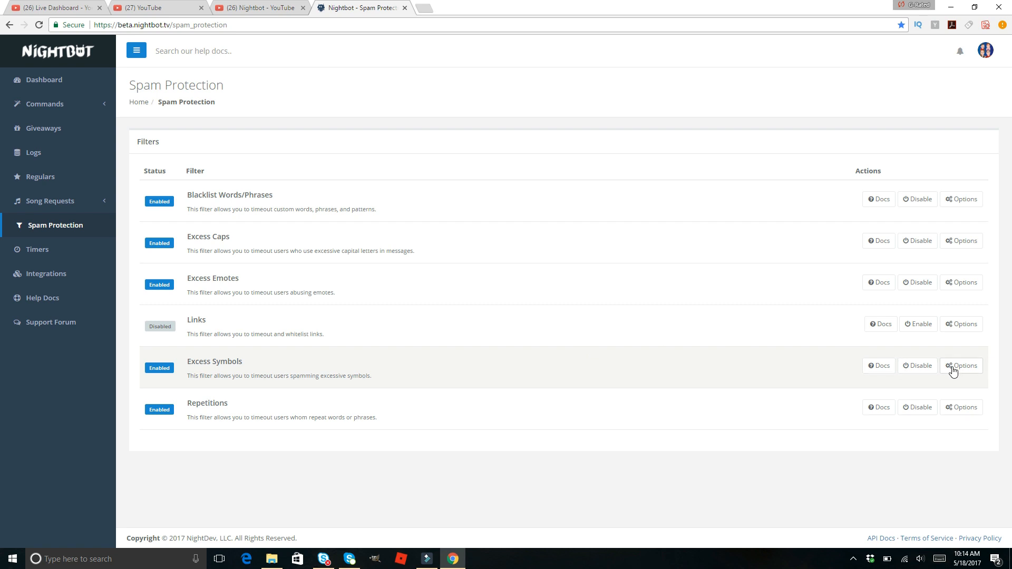
- Open Excess Symbols options and keep Moderator as the exempt user level
left_click(960, 365)
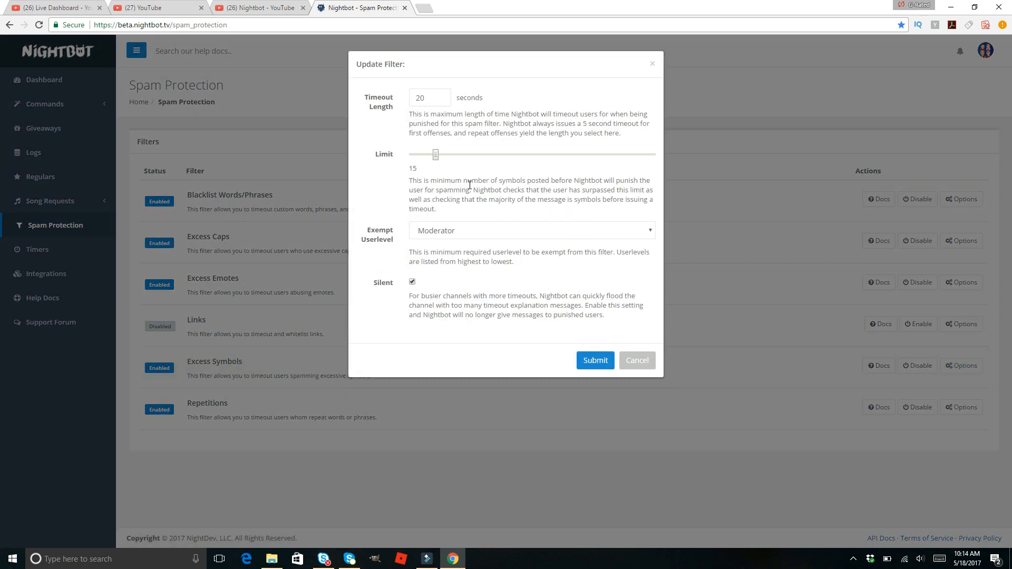
mouse_move(426, 172)
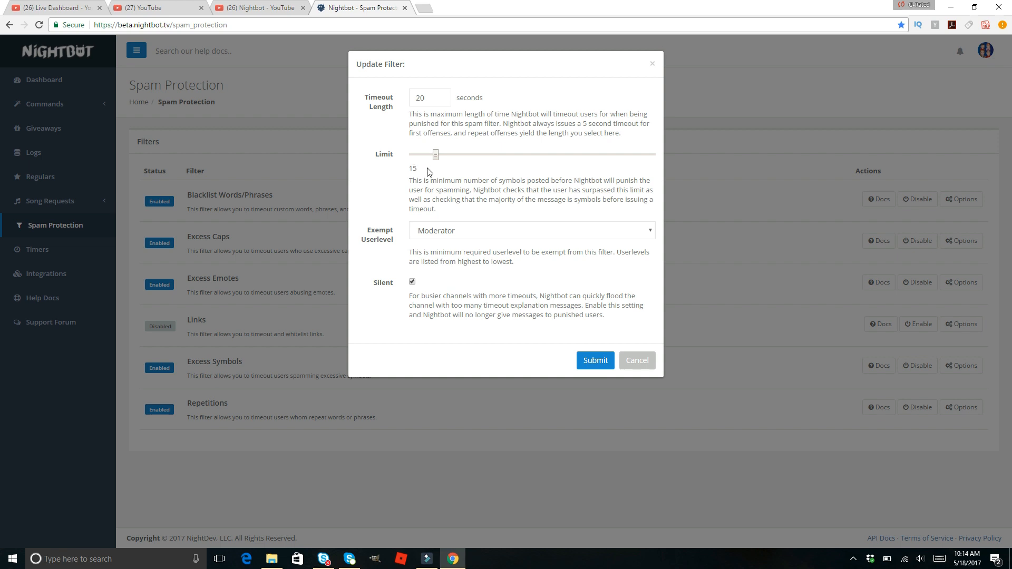
mouse_move(430, 153)
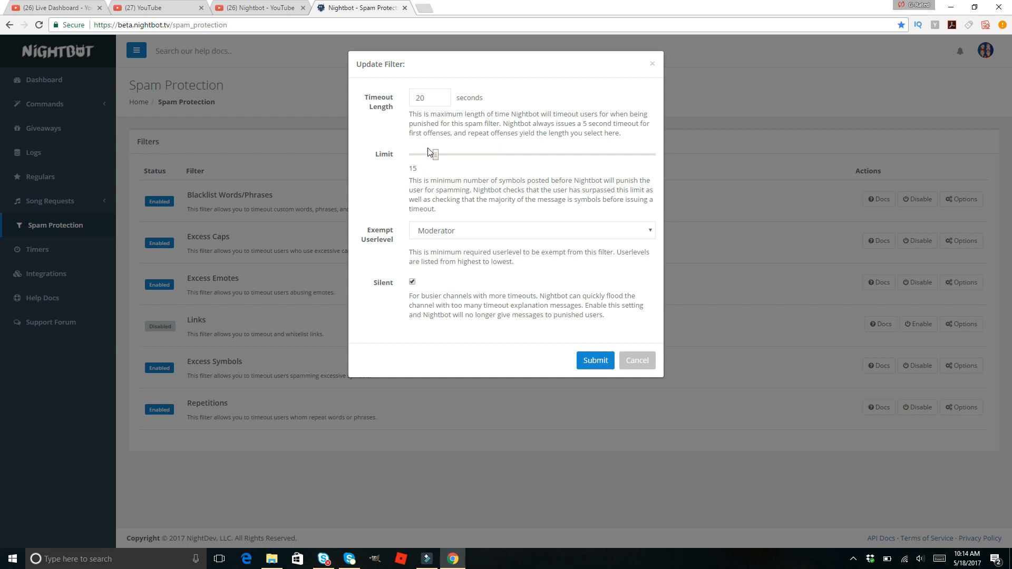
mouse_move(423, 177)
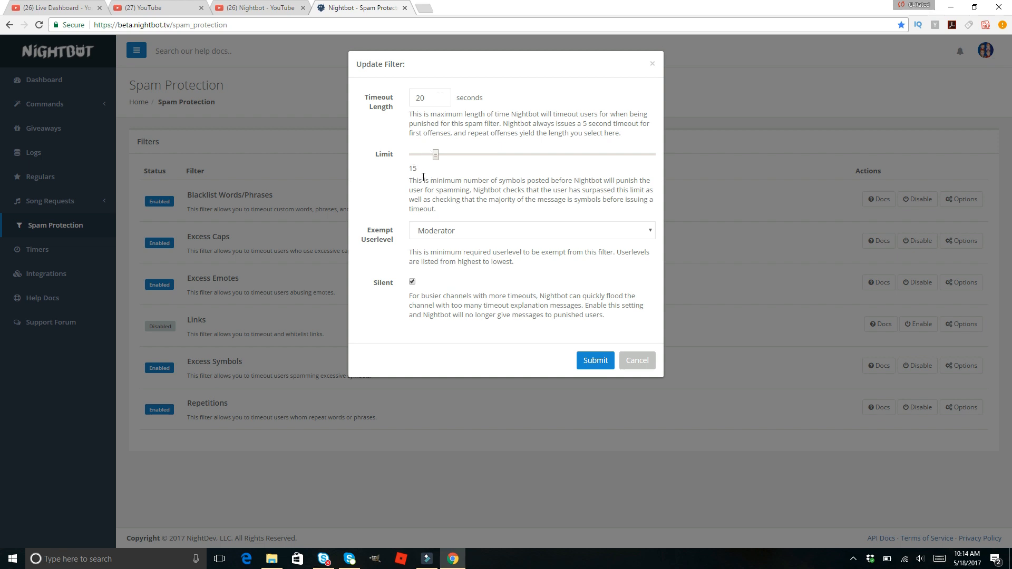
mouse_move(665, 233)
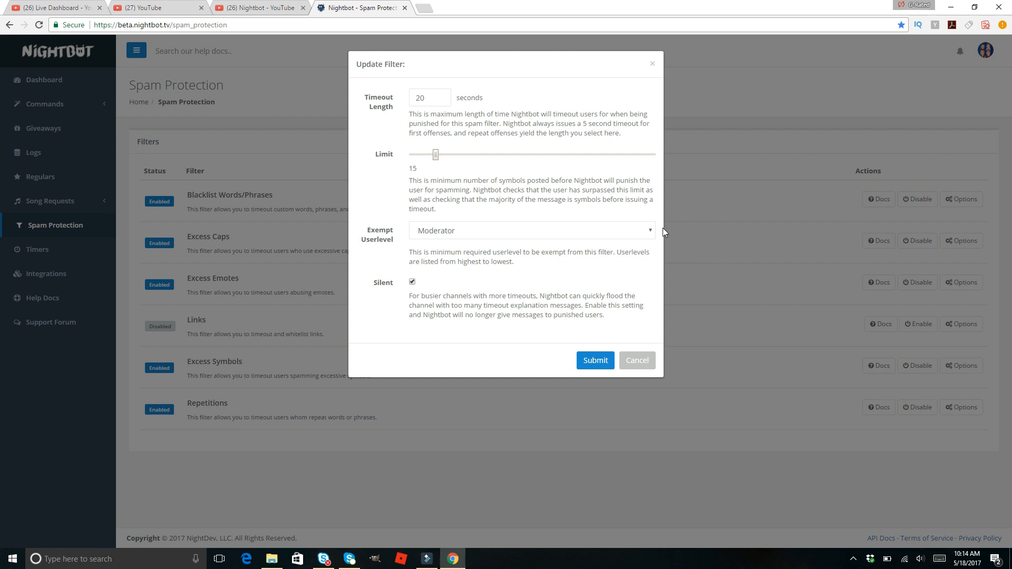
left_click(531, 230)
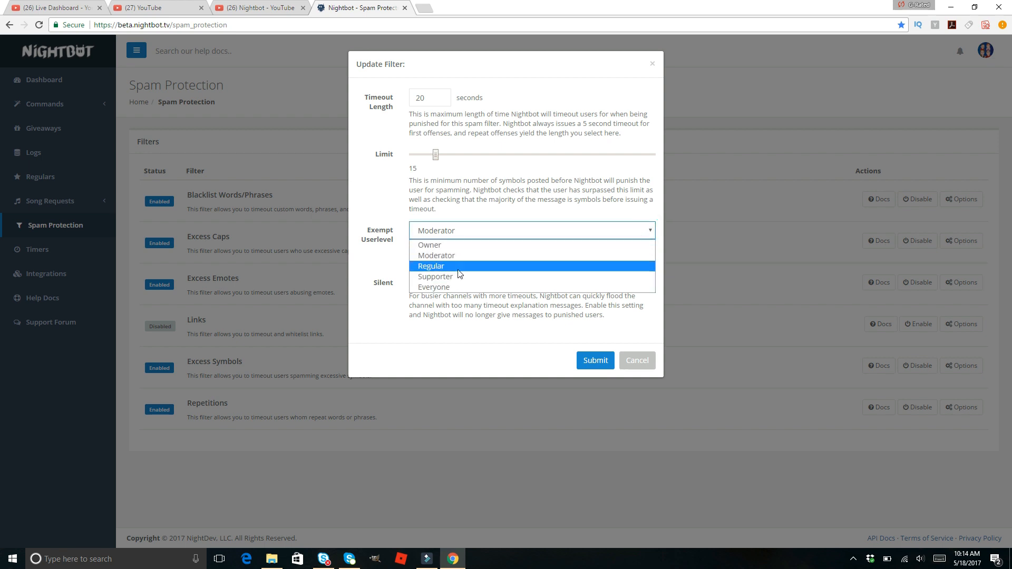
left_click(437, 255)
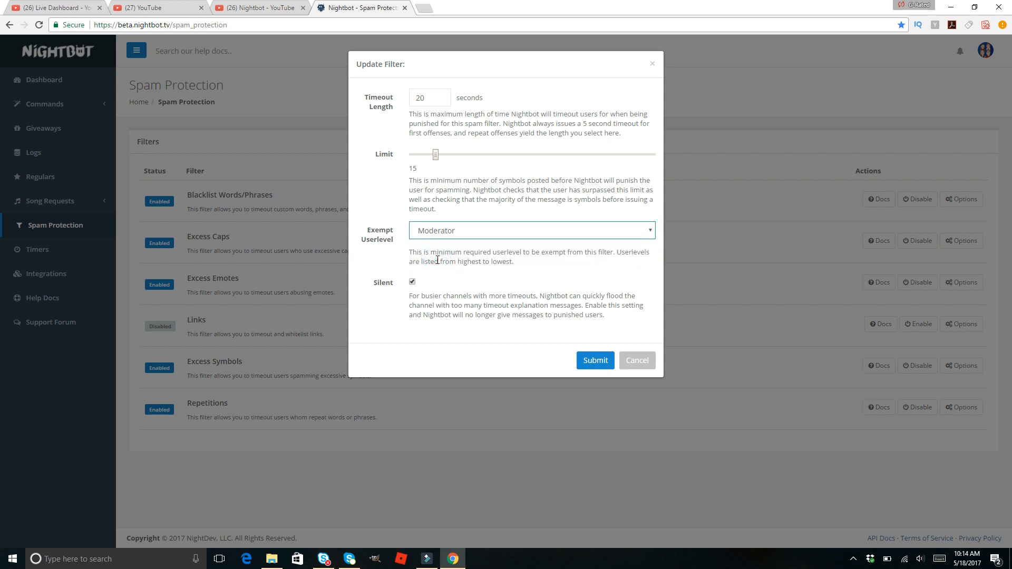
mouse_move(471, 230)
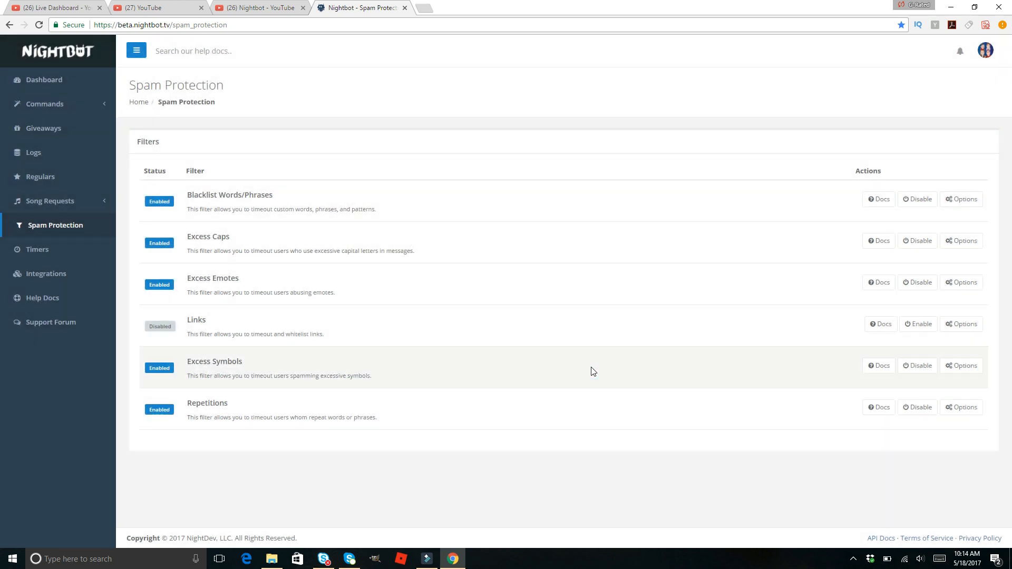
mouse_move(152, 22)
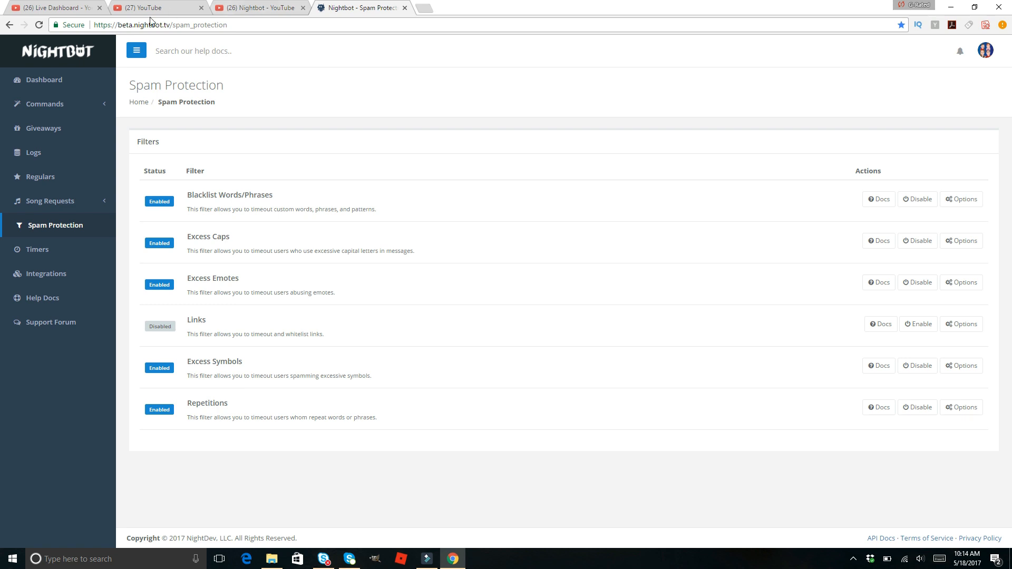
- Switch to the YouTube Live Dashboard tab and open the live chat options menu
left_click(155, 7)
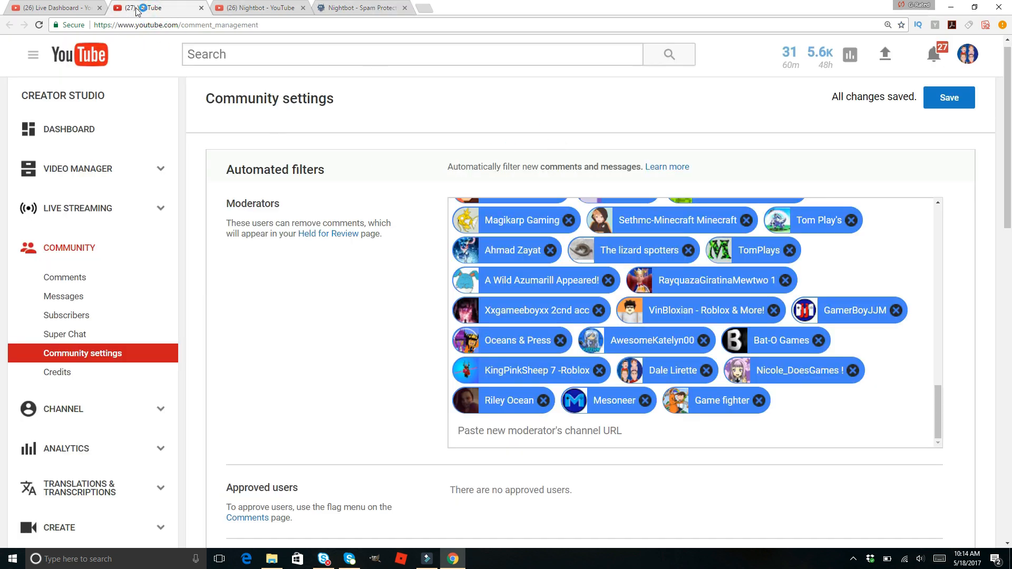
left_click(52, 7)
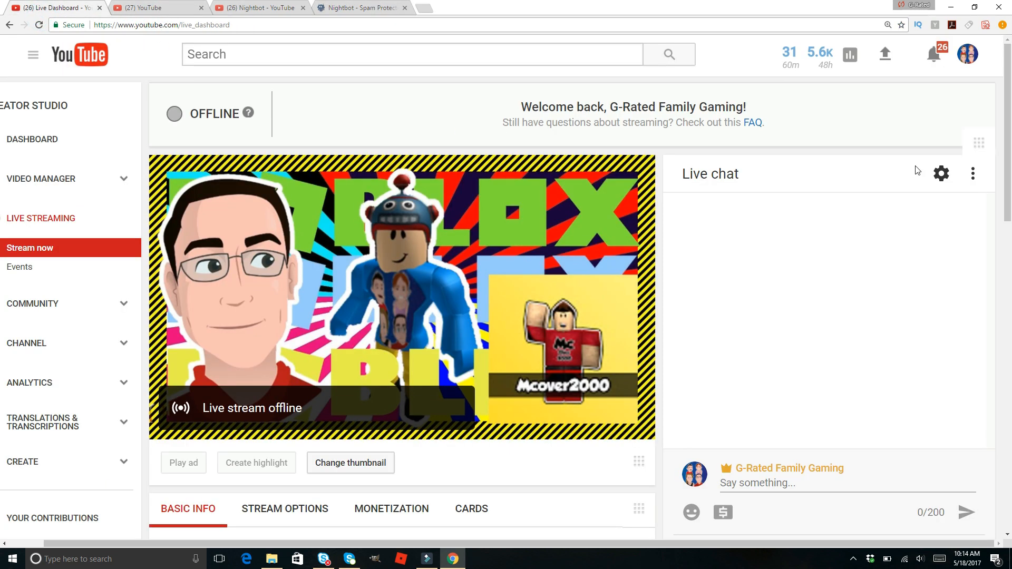
left_click(973, 173)
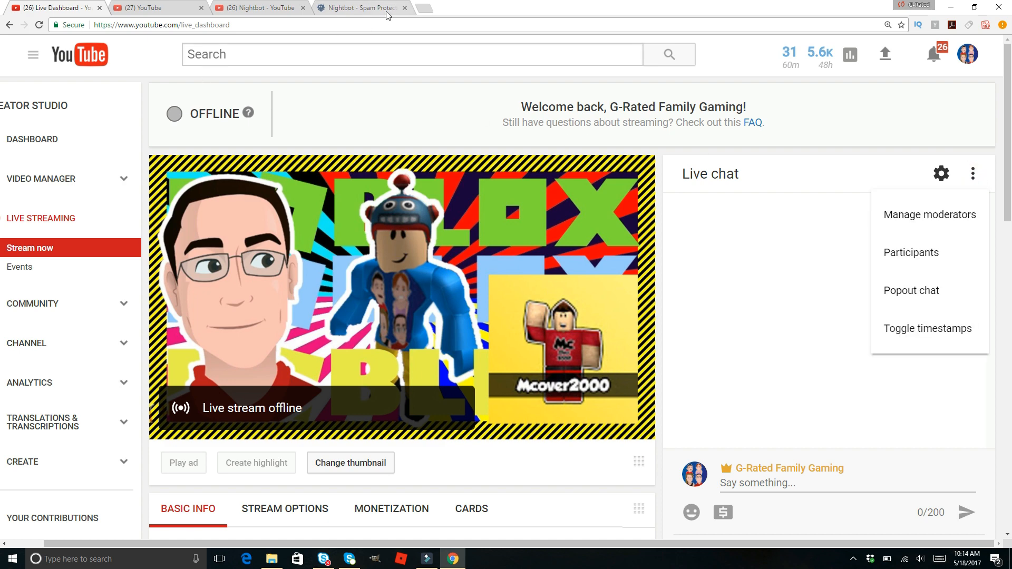
- Return to the Nightbot tab and open the Dashboard overview with chat stats
left_click(359, 7)
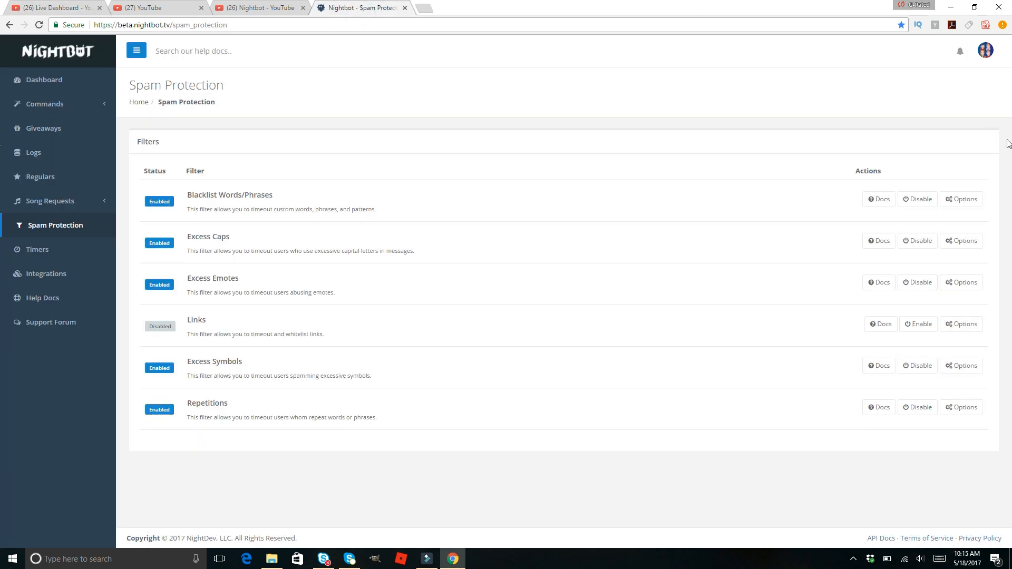
mouse_move(5, 72)
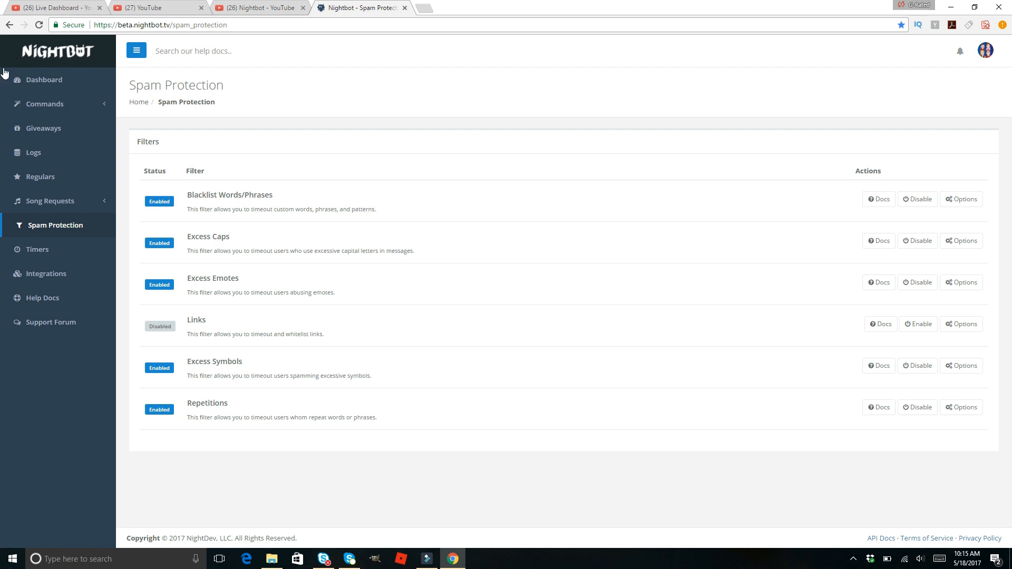
left_click(42, 80)
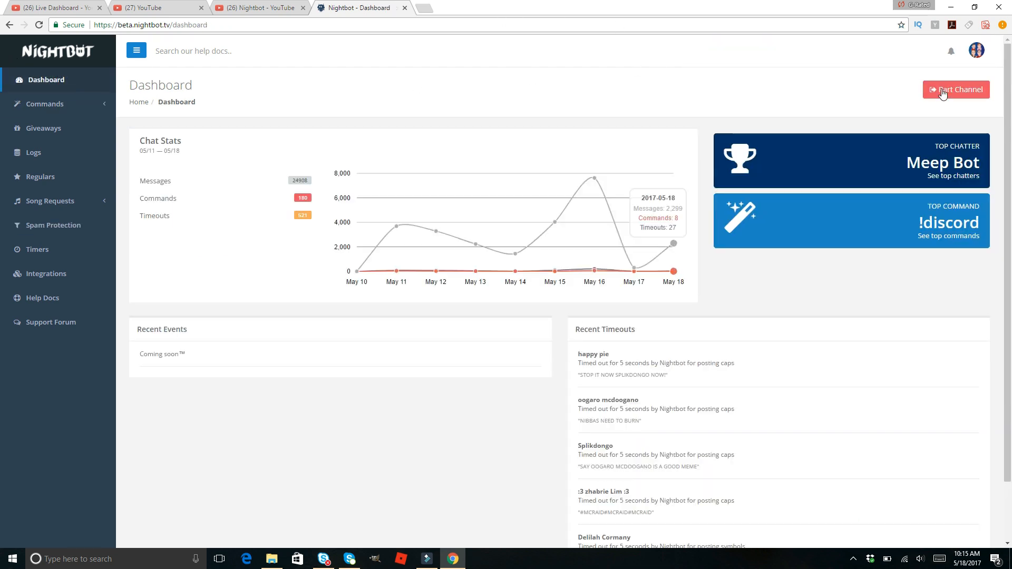
mouse_move(944, 101)
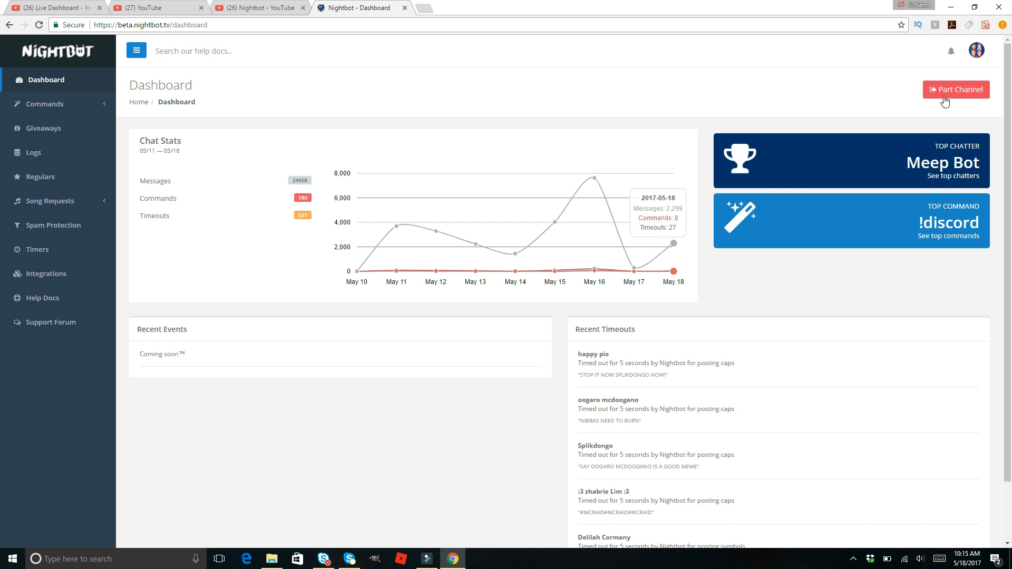
mouse_move(561, 65)
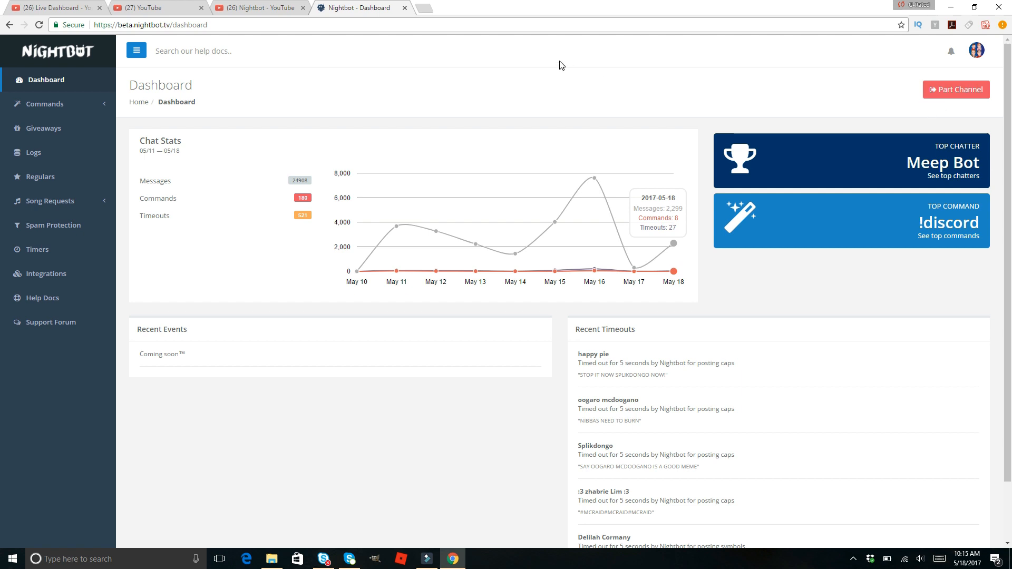
mouse_move(955, 89)
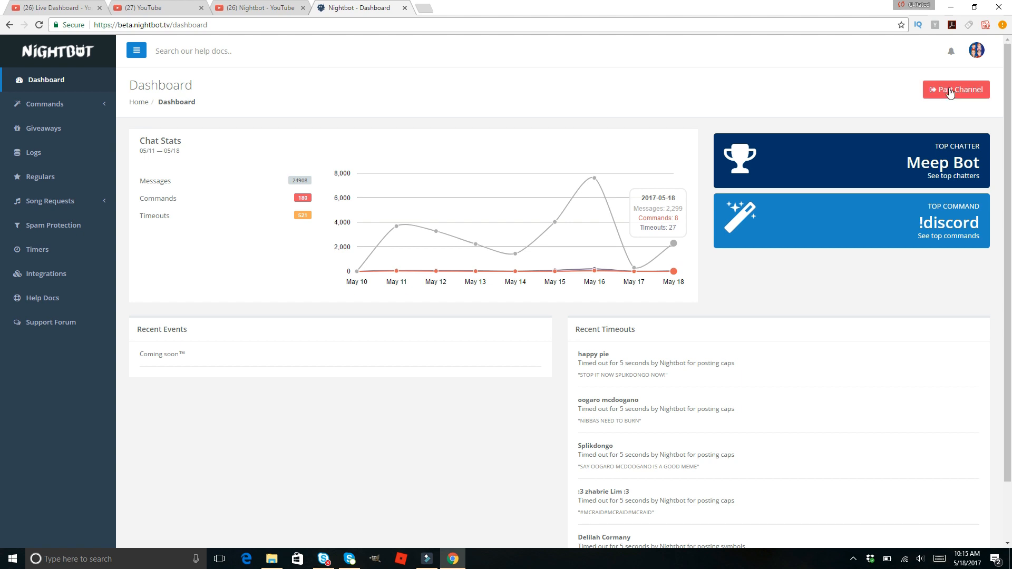
mouse_move(802, 97)
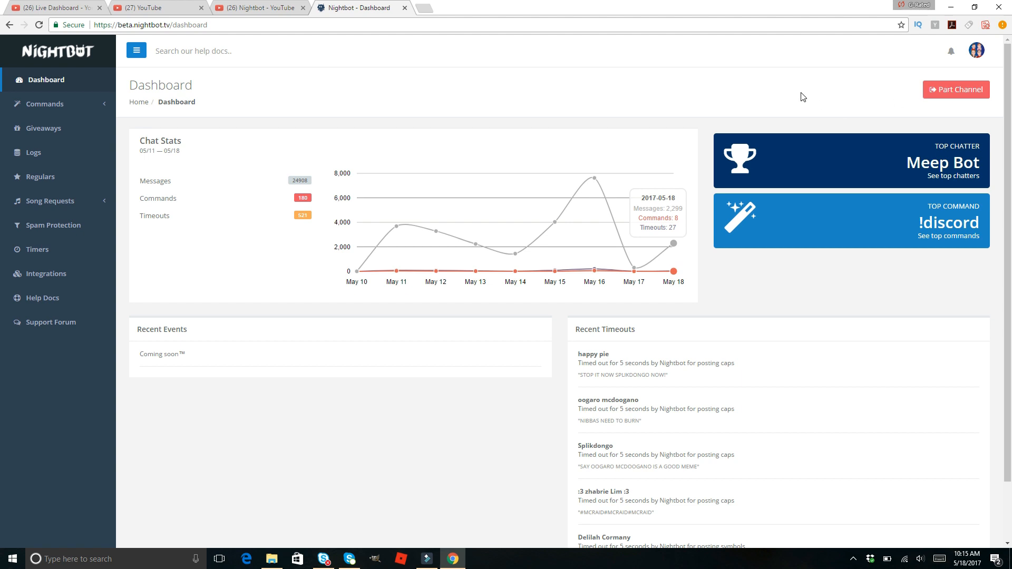